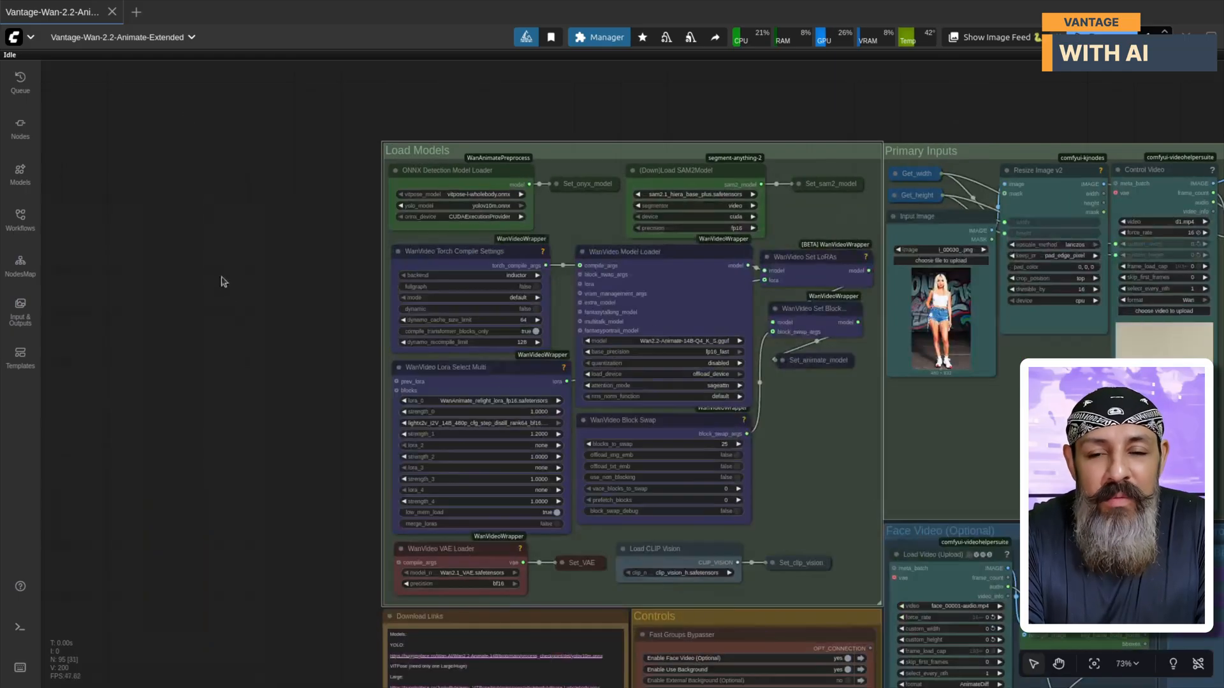
- Review the pose detection and SAM2 model lists, keeping the base plus SAM2 model
scroll("up", 3)
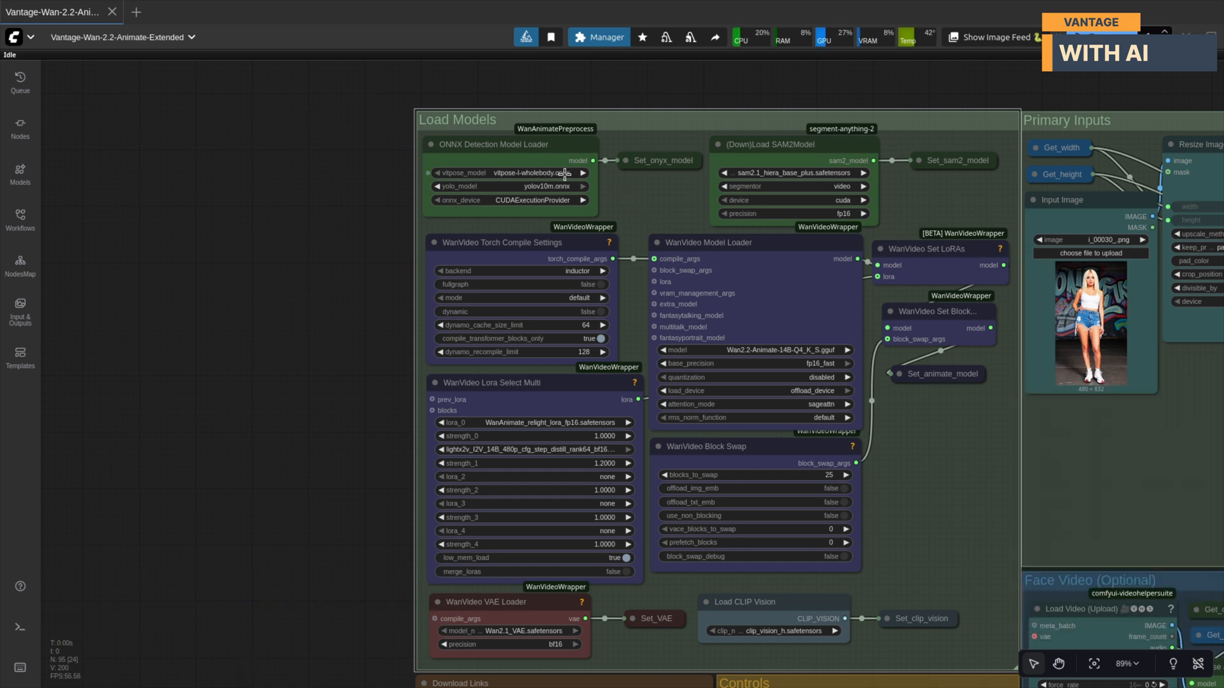
left_click(515, 172)
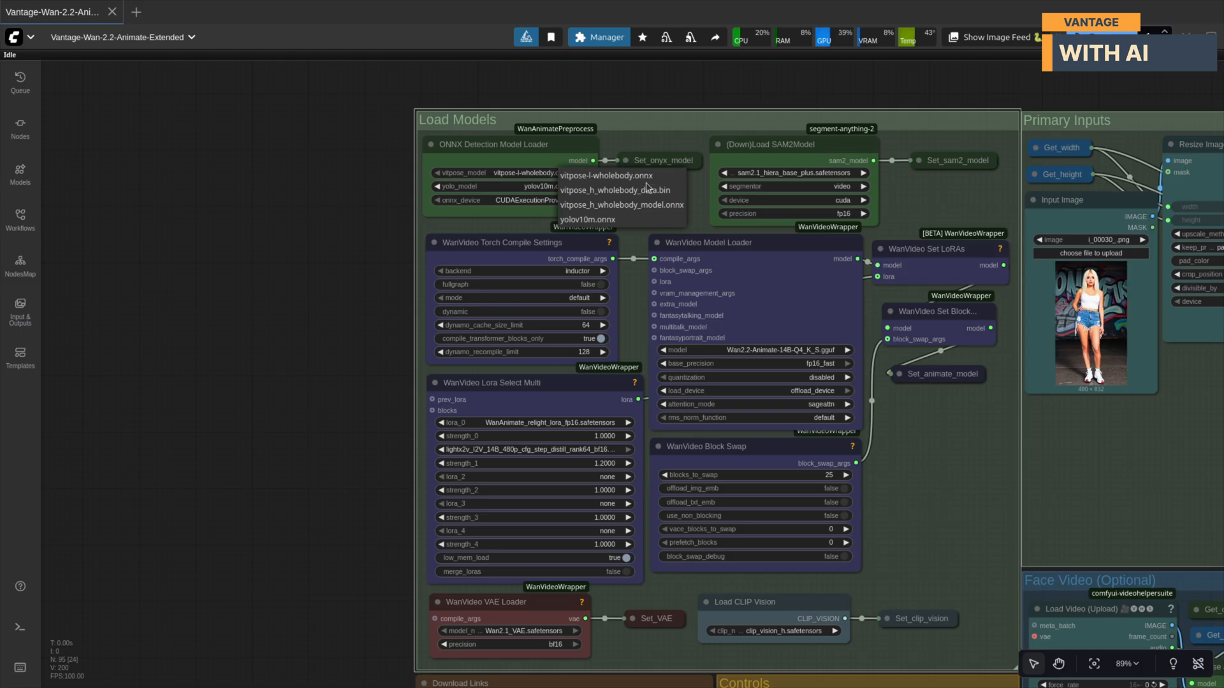
mouse_move(646, 190)
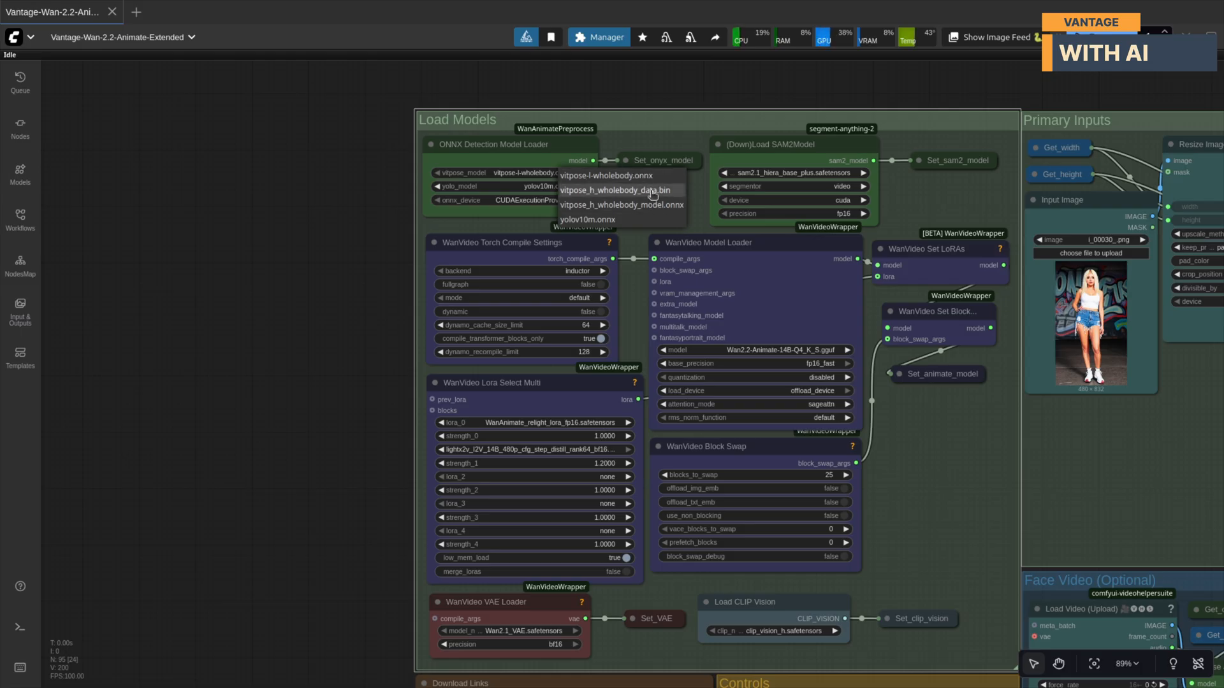
mouse_move(654, 192)
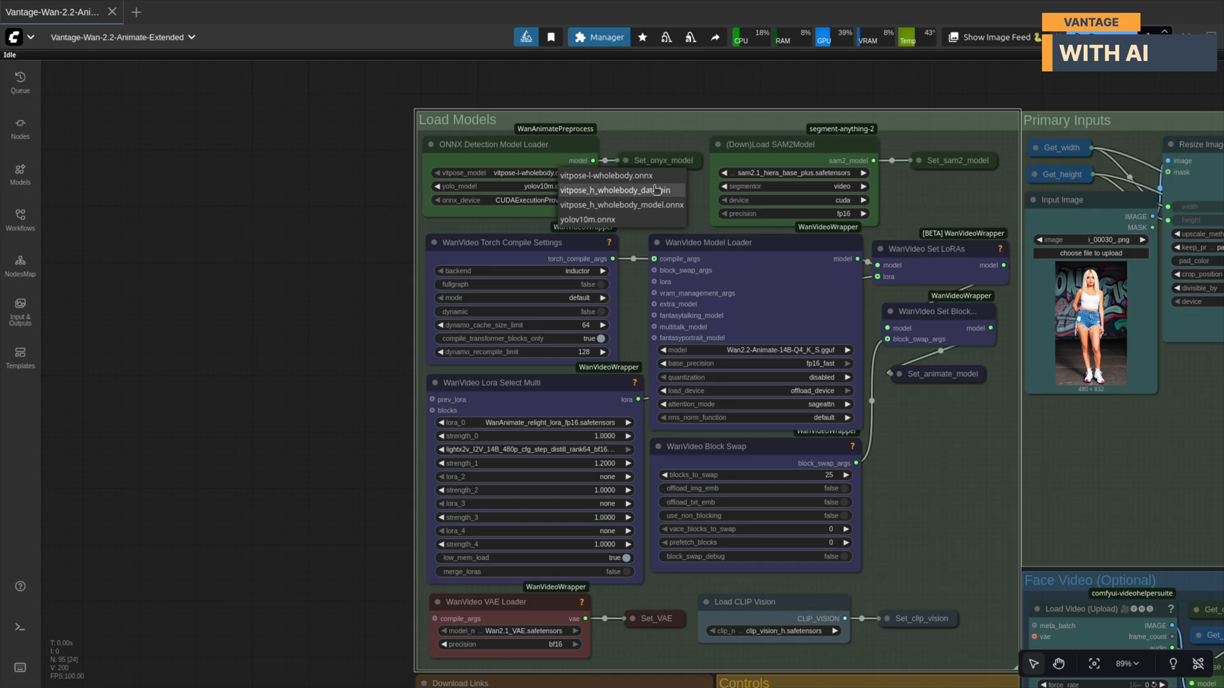
mouse_move(648, 204)
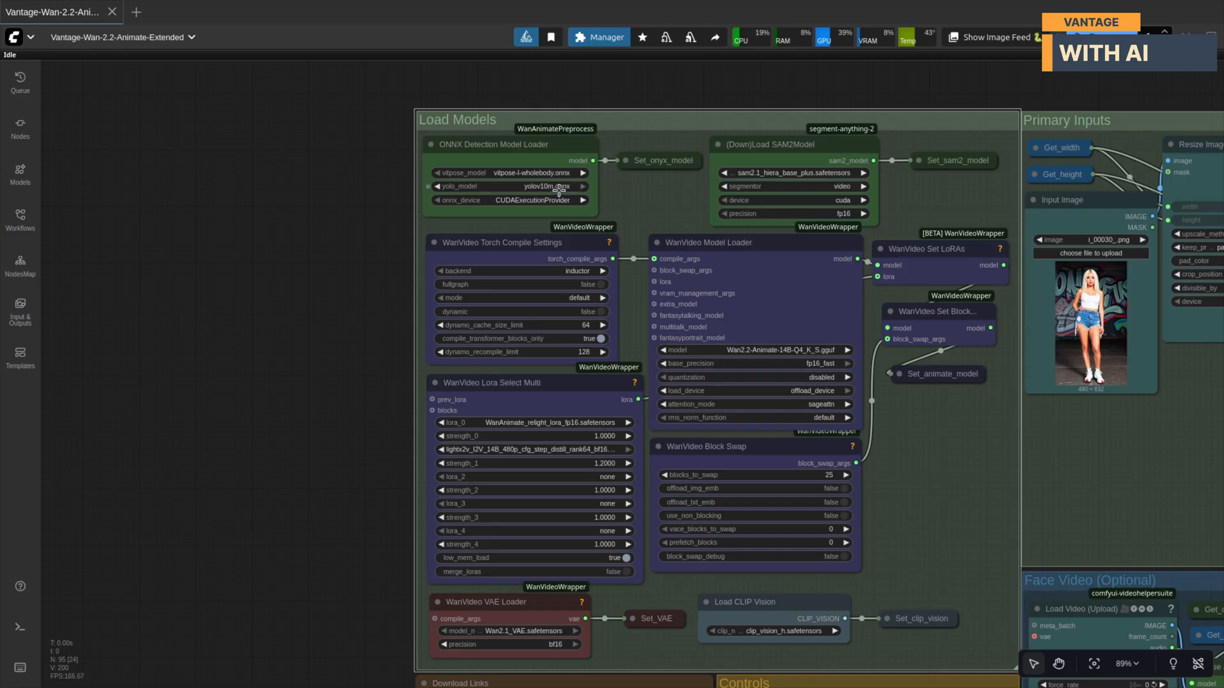
mouse_move(613, 233)
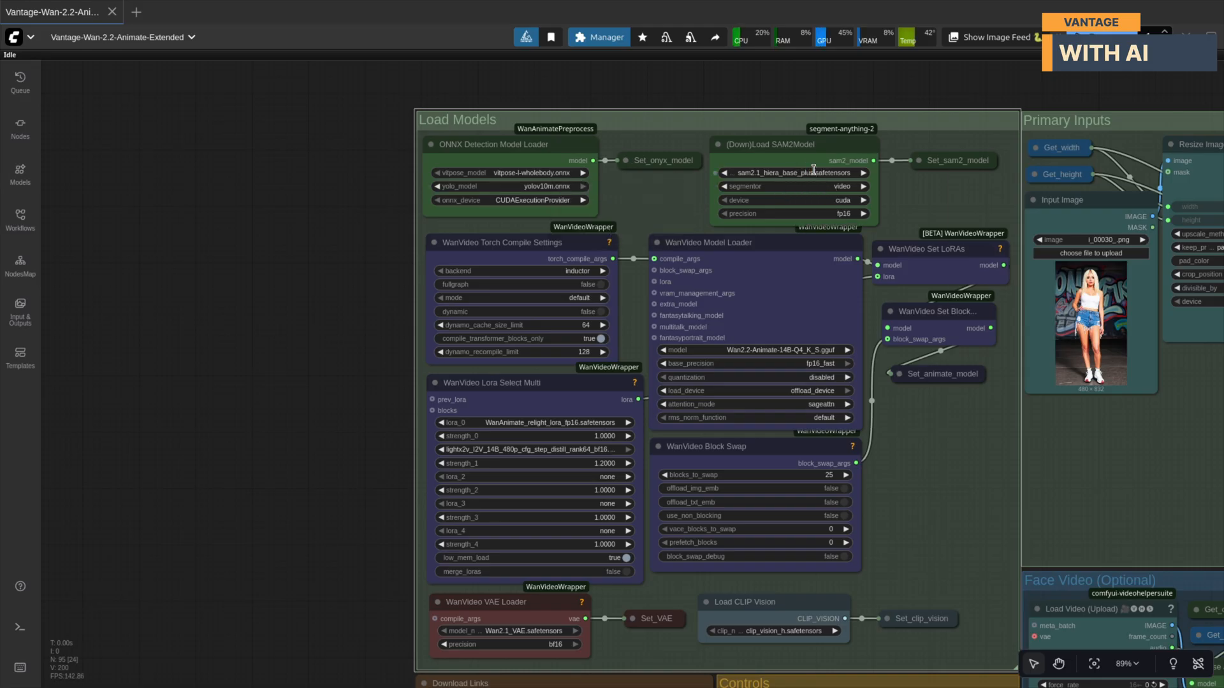
left_click(790, 173)
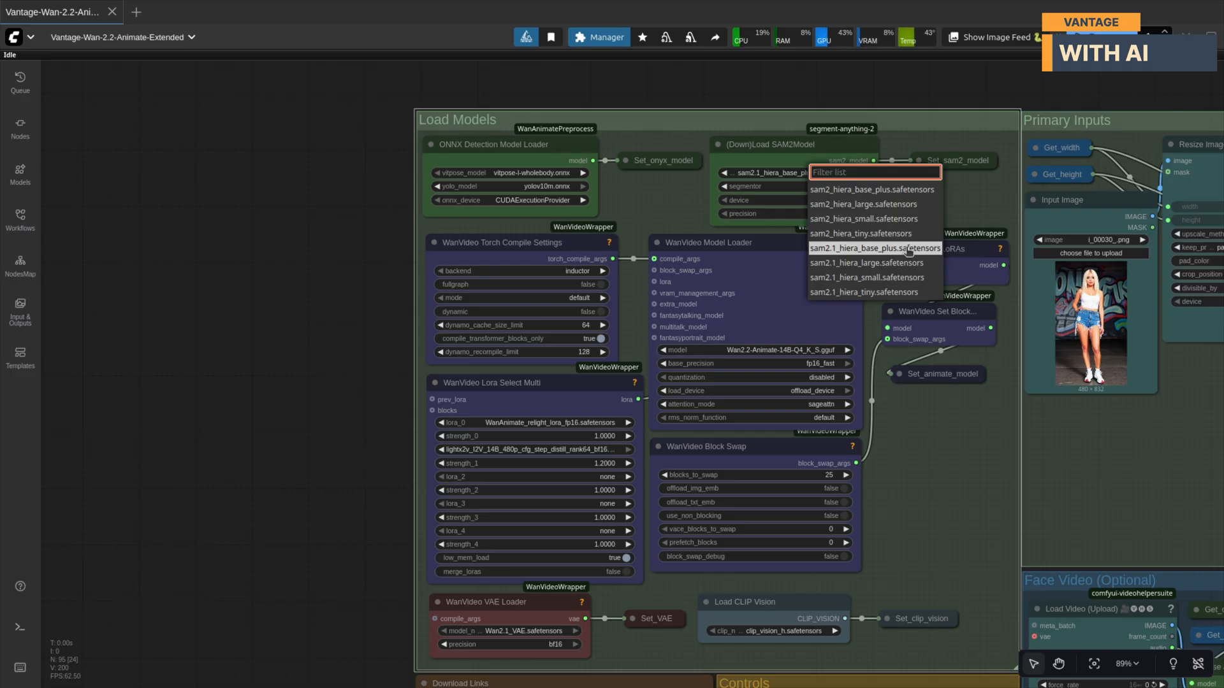
left_click(872, 249)
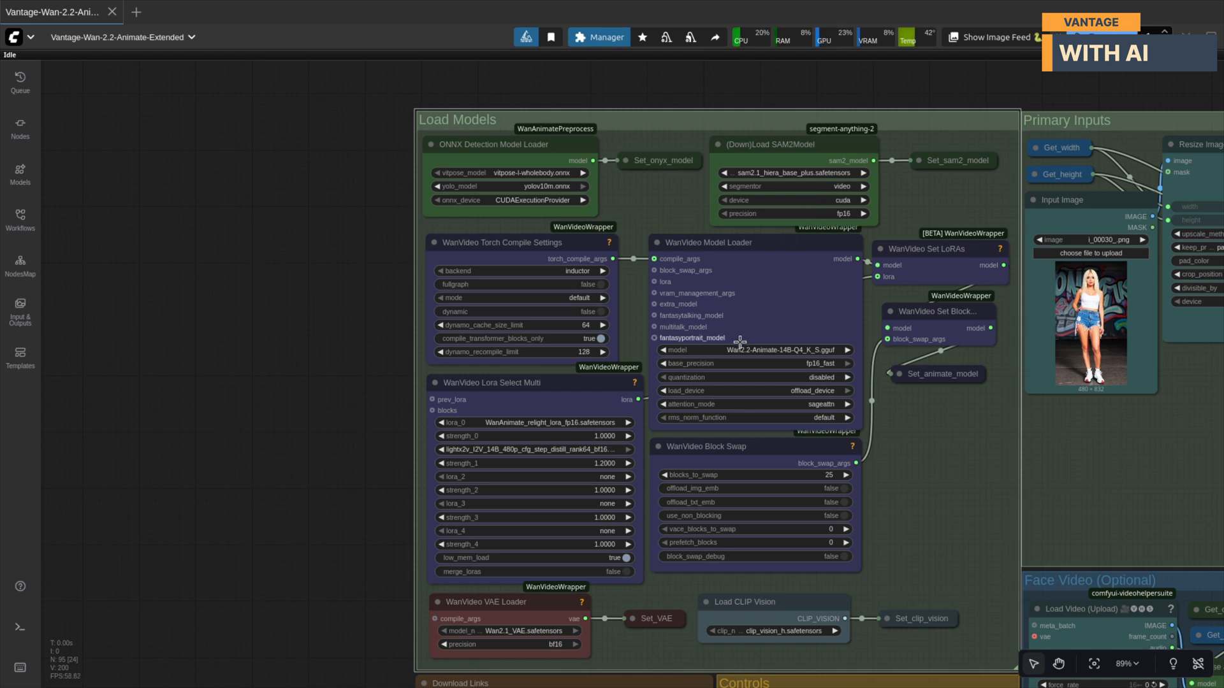
mouse_move(721, 349)
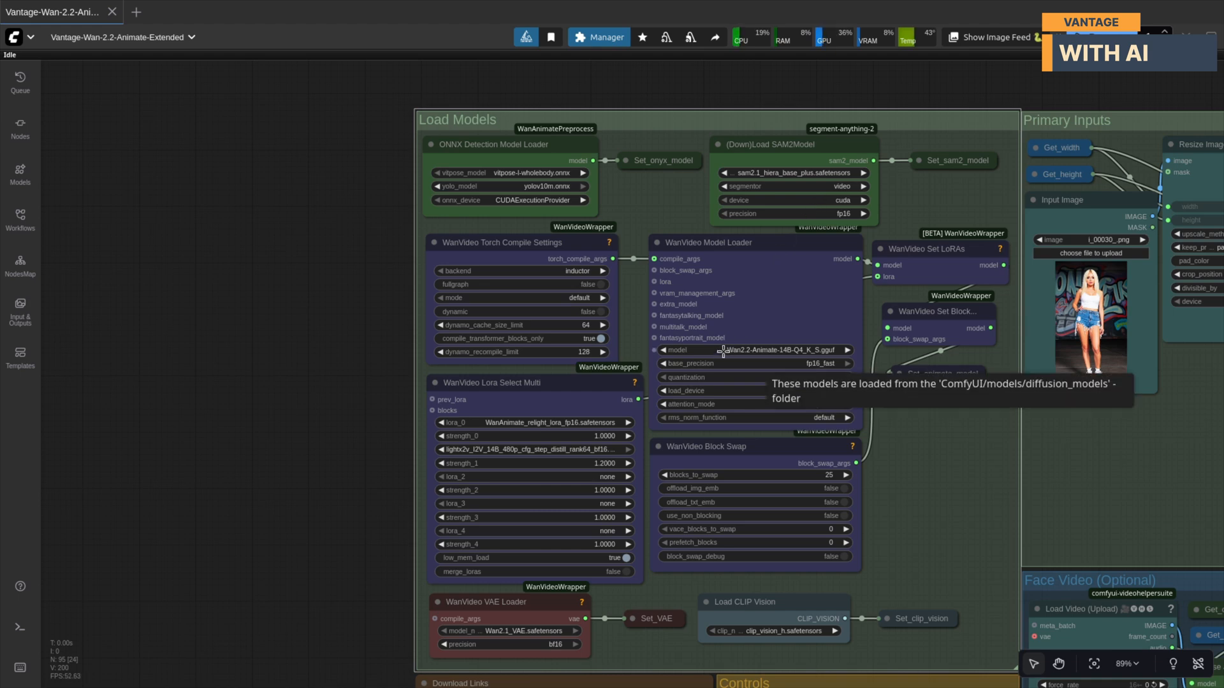
- Confirm the diffusion model, relight and lightx2v LoRAs and the CLIP vision model stay unchanged
left_click(752, 349)
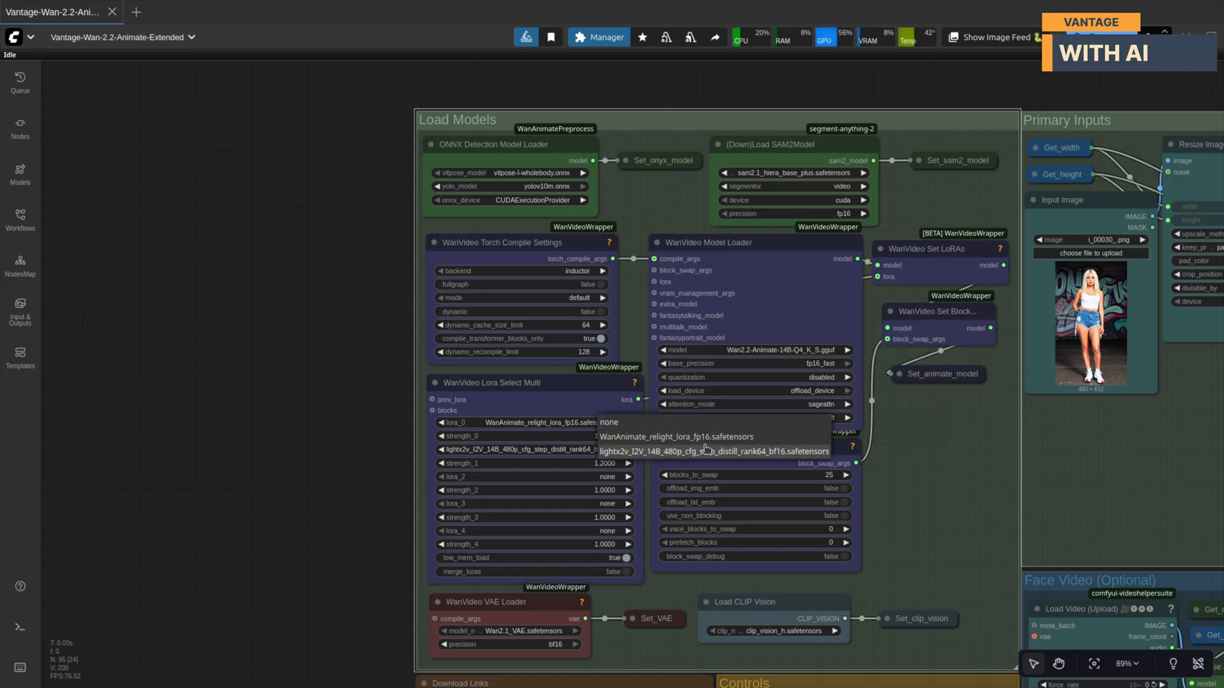
left_click(676, 436)
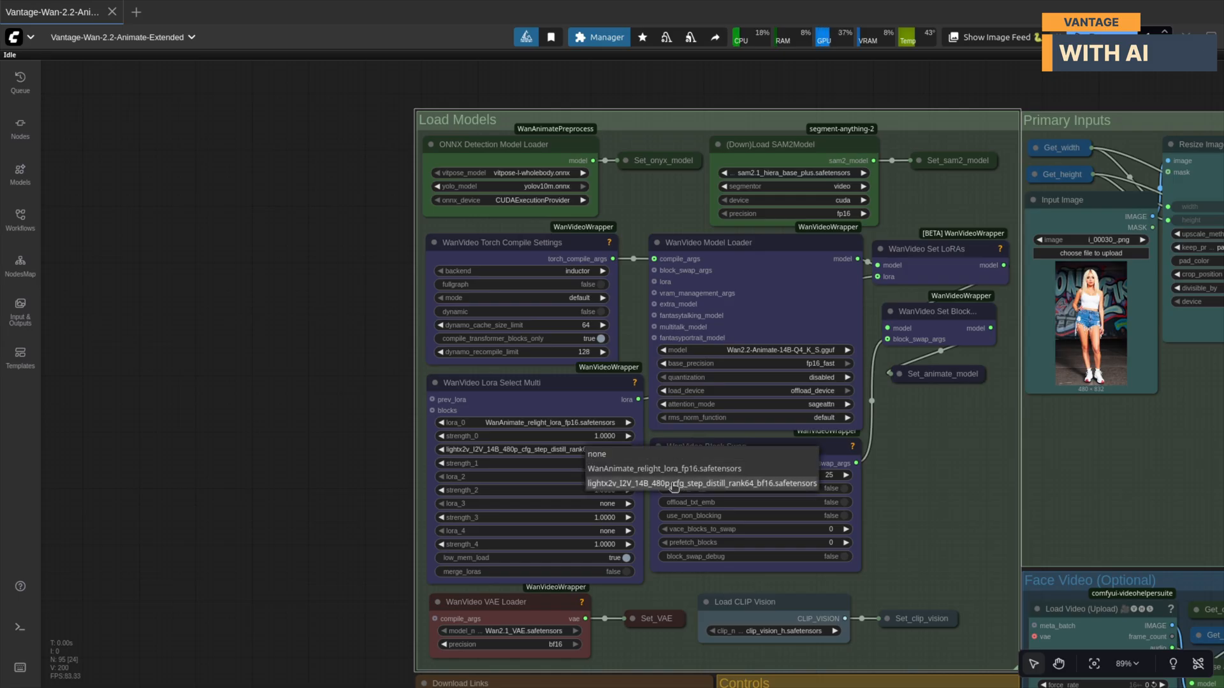
left_click(728, 483)
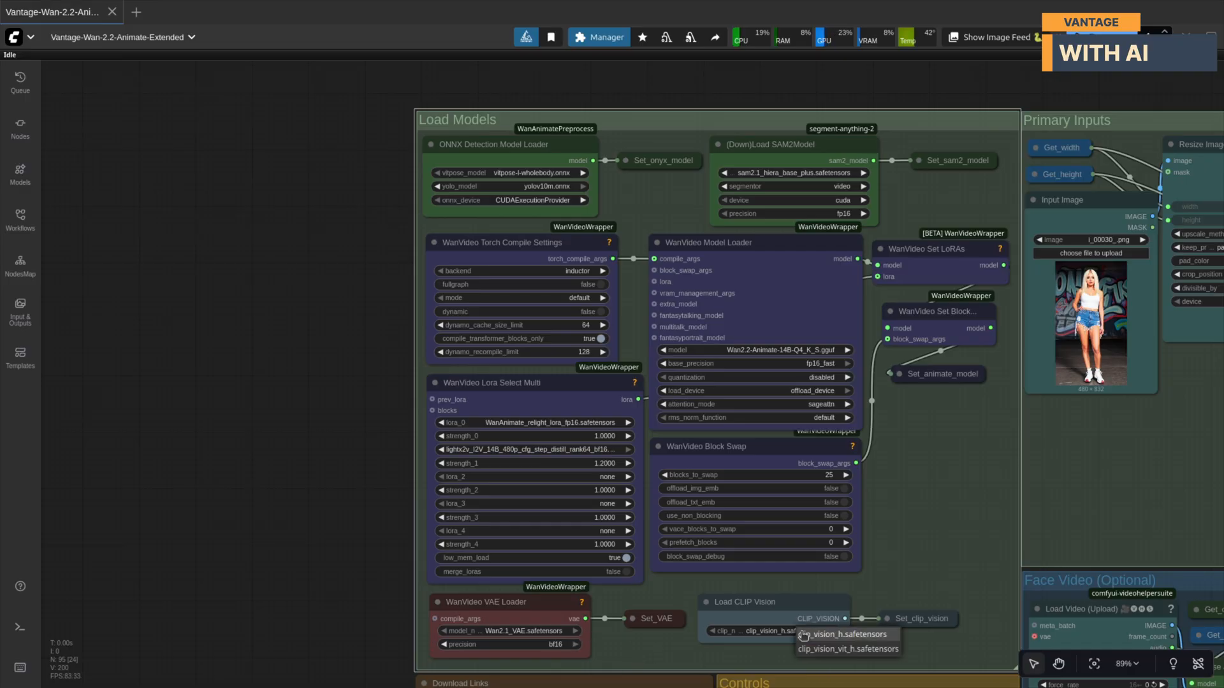
left_click(841, 634)
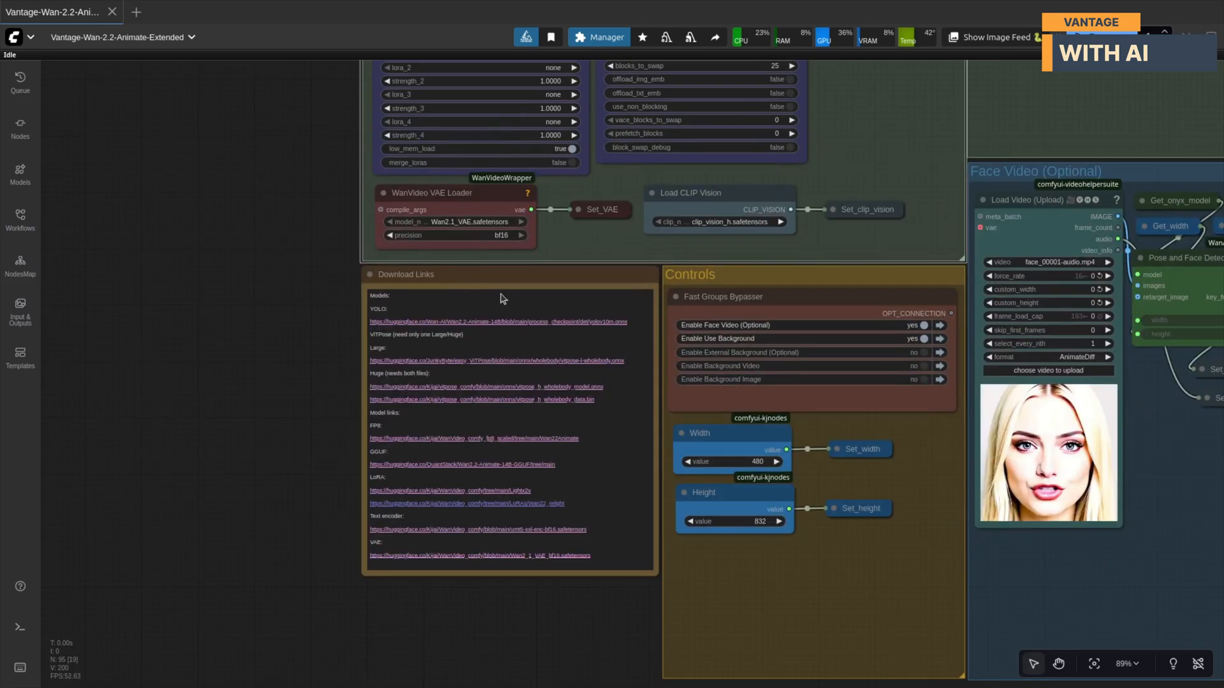
mouse_move(515, 437)
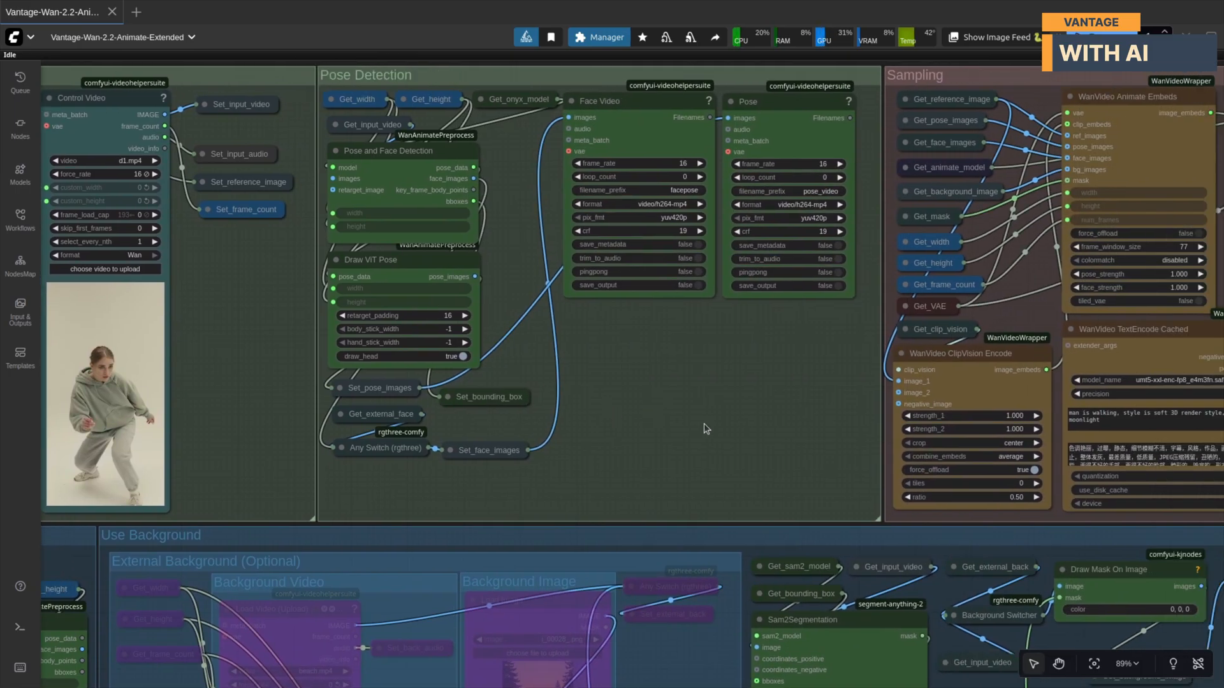
mouse_move(673, 393)
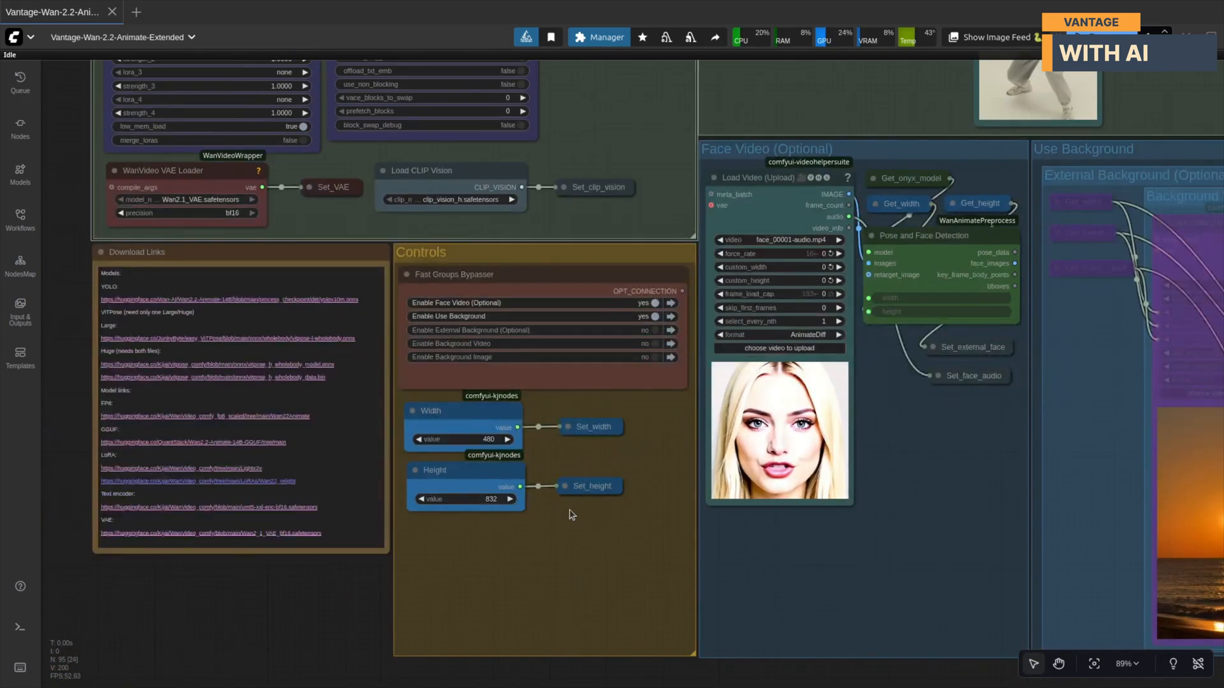
mouse_move(335, 600)
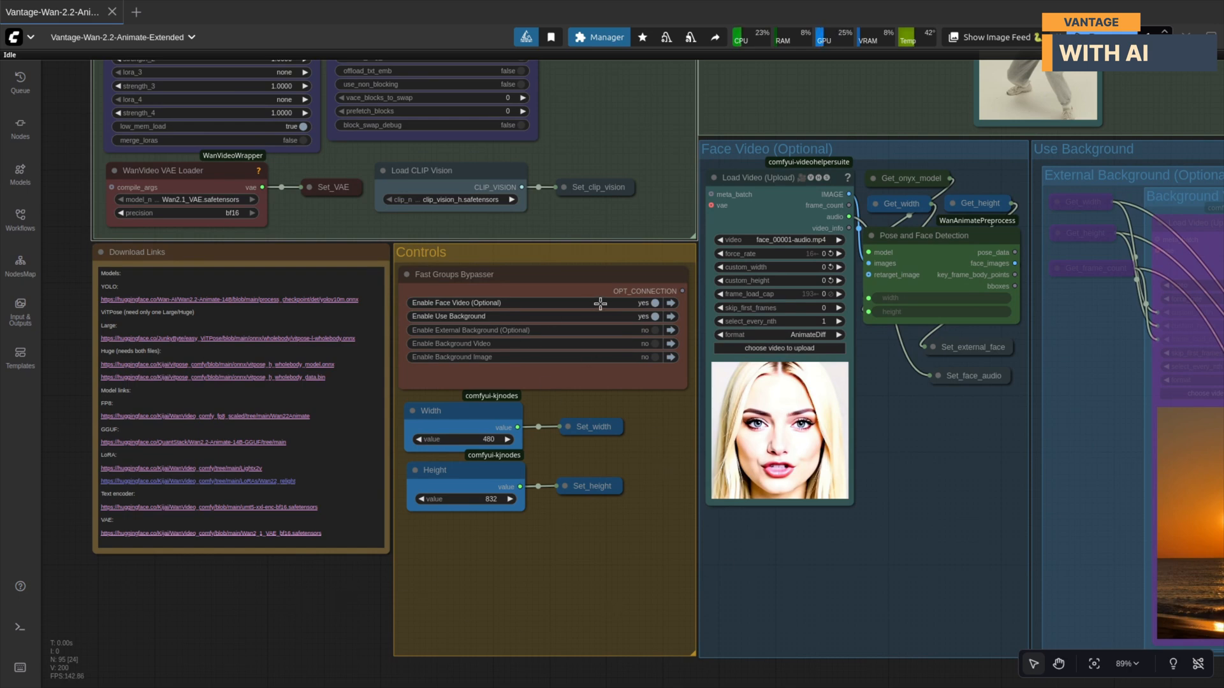
- Set Enable Face Video (Optional) and Enable Use Background to no in Fast Groups Bypasser
left_click(669, 304)
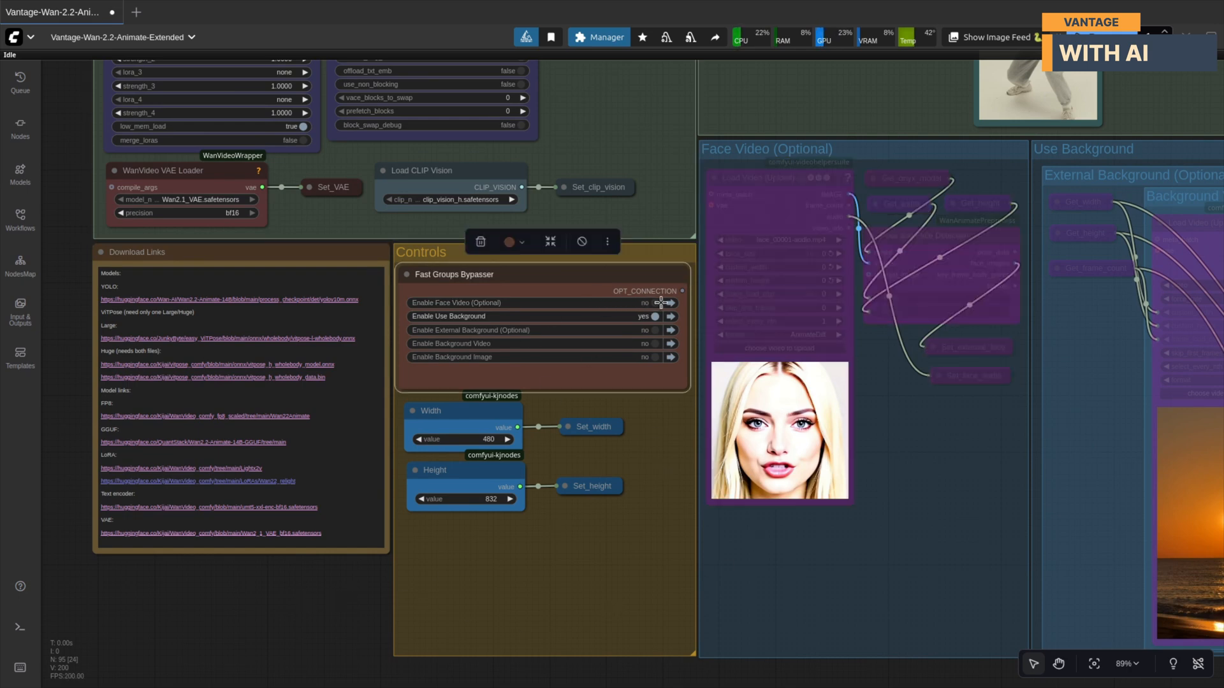
left_click(669, 316)
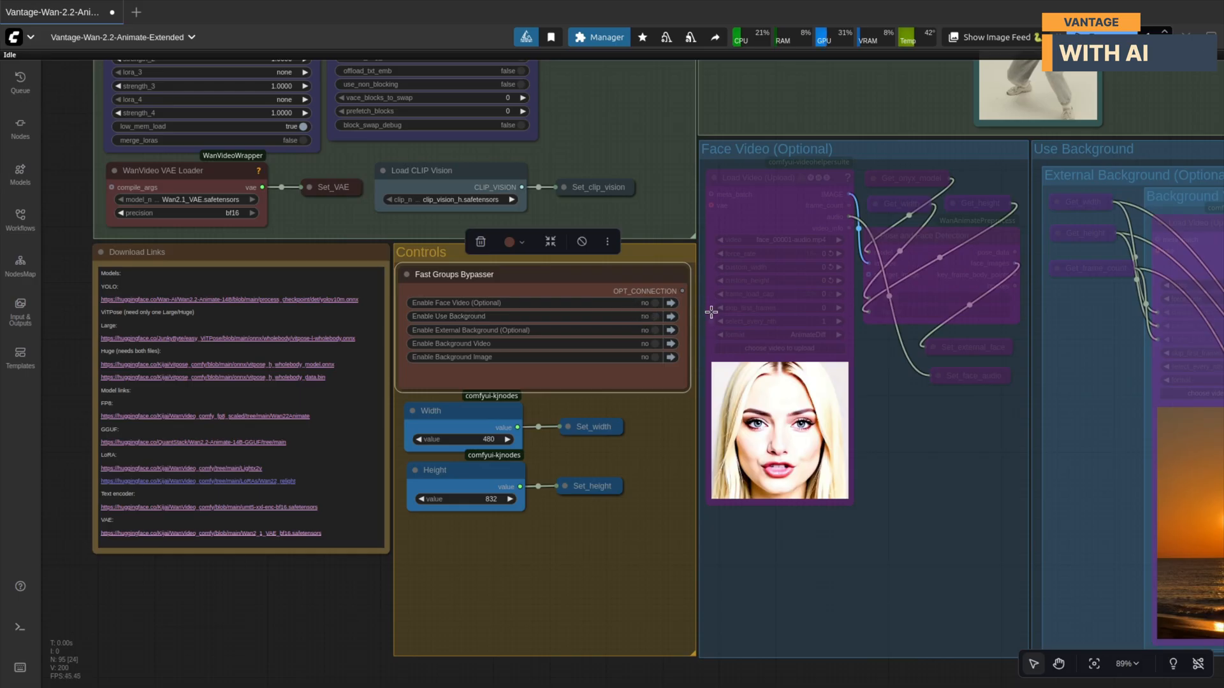
mouse_move(638, 311)
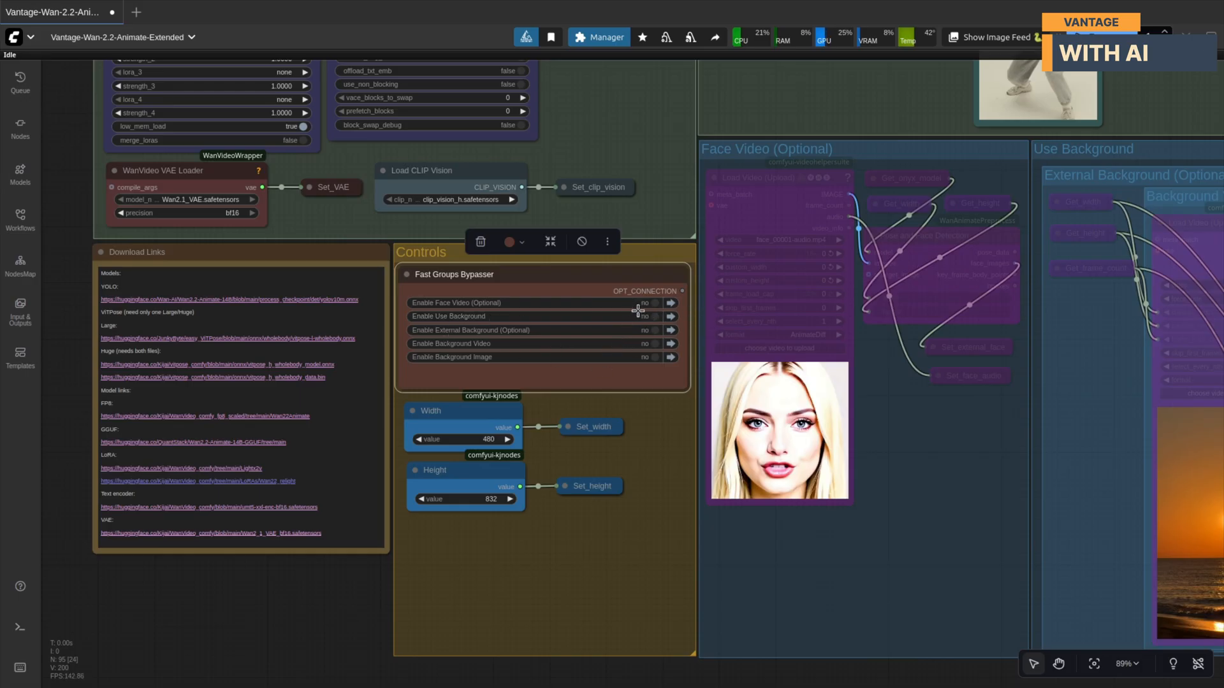
mouse_move(641, 328)
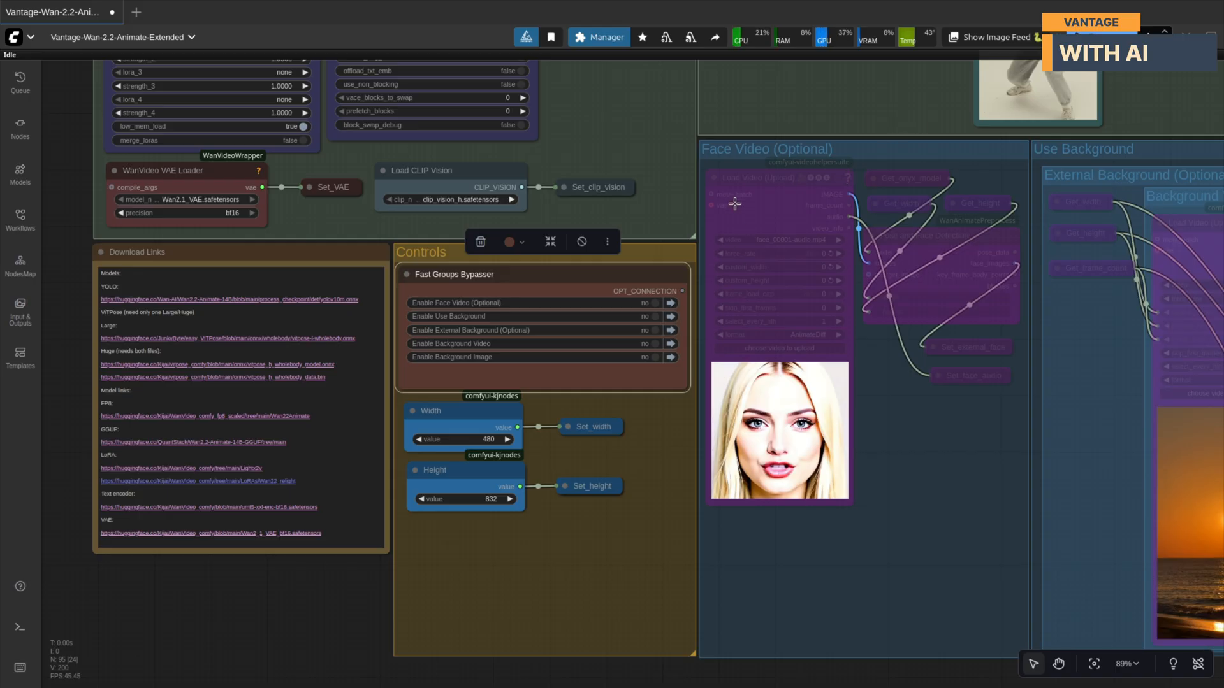
mouse_move(953, 145)
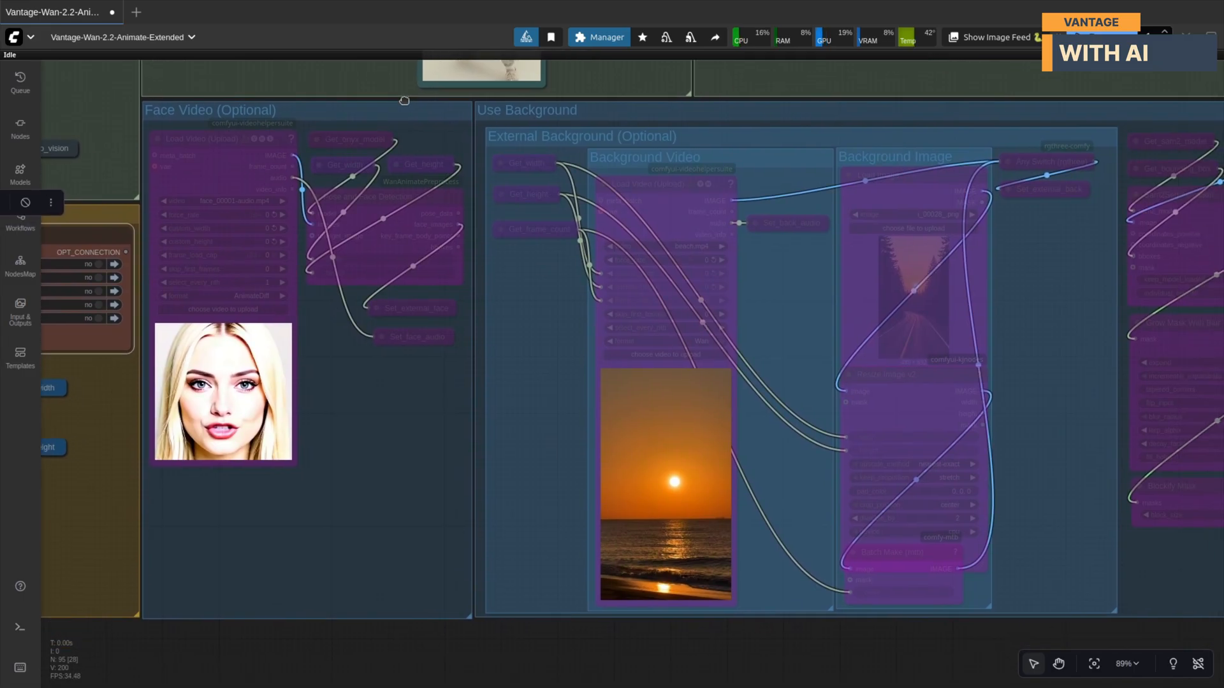
mouse_move(581, 213)
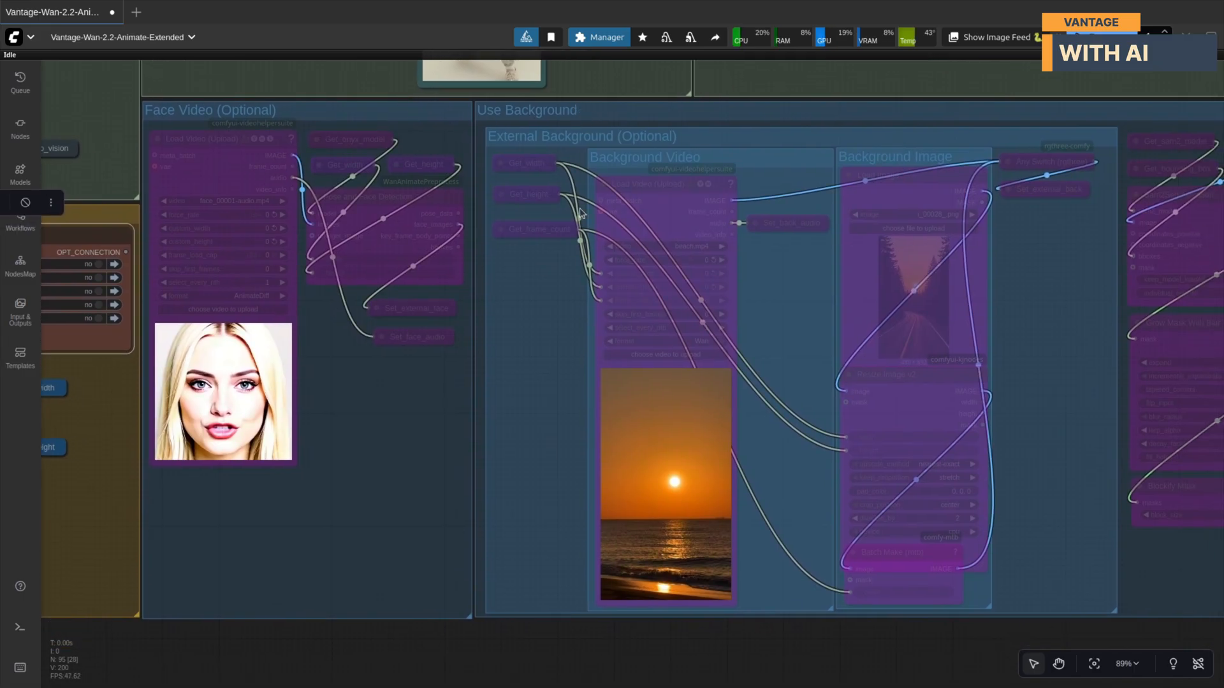
mouse_move(894, 172)
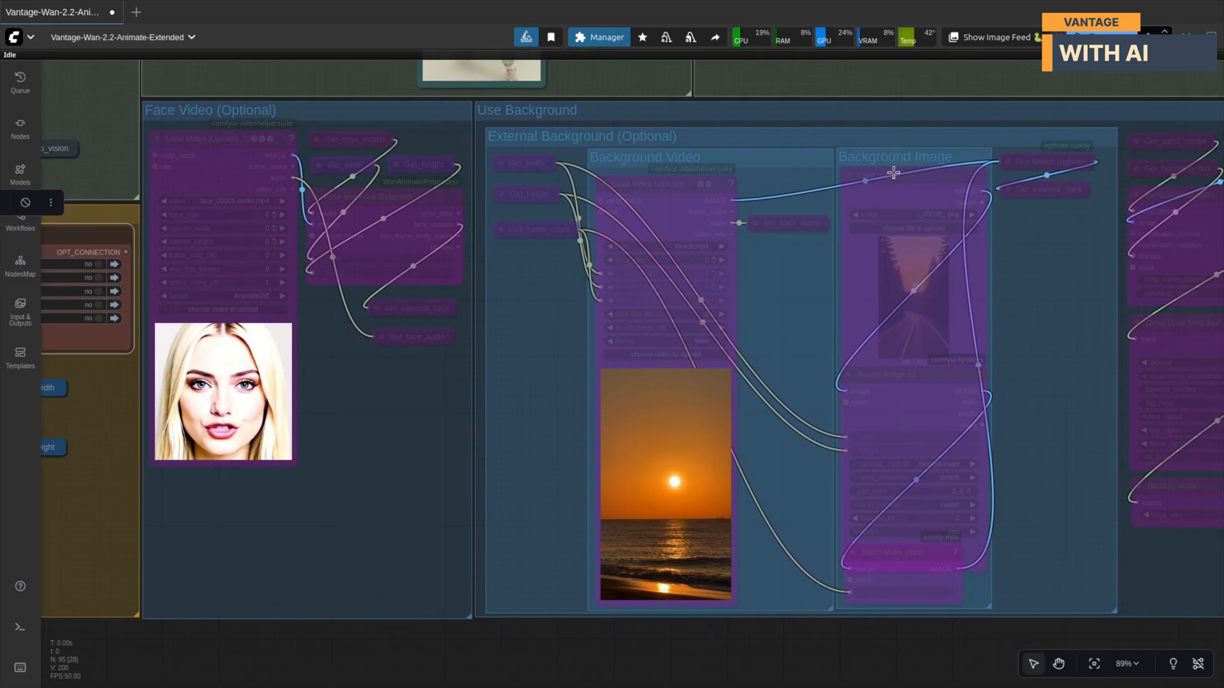
mouse_move(939, 297)
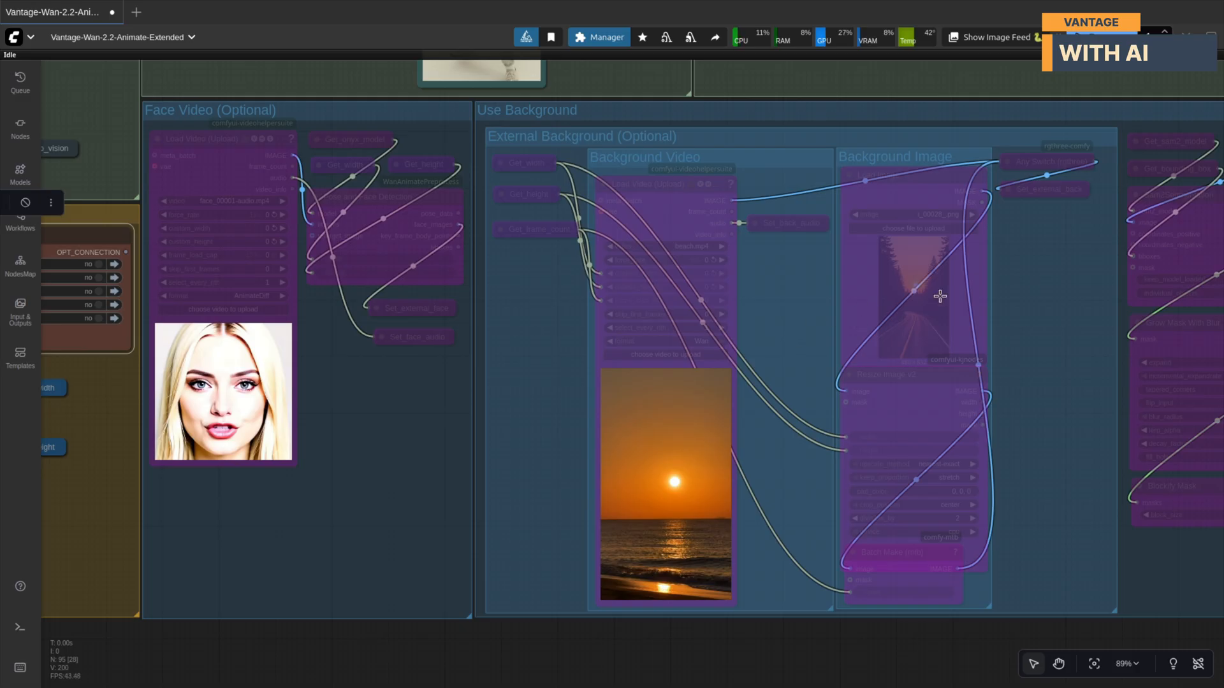
mouse_move(698, 231)
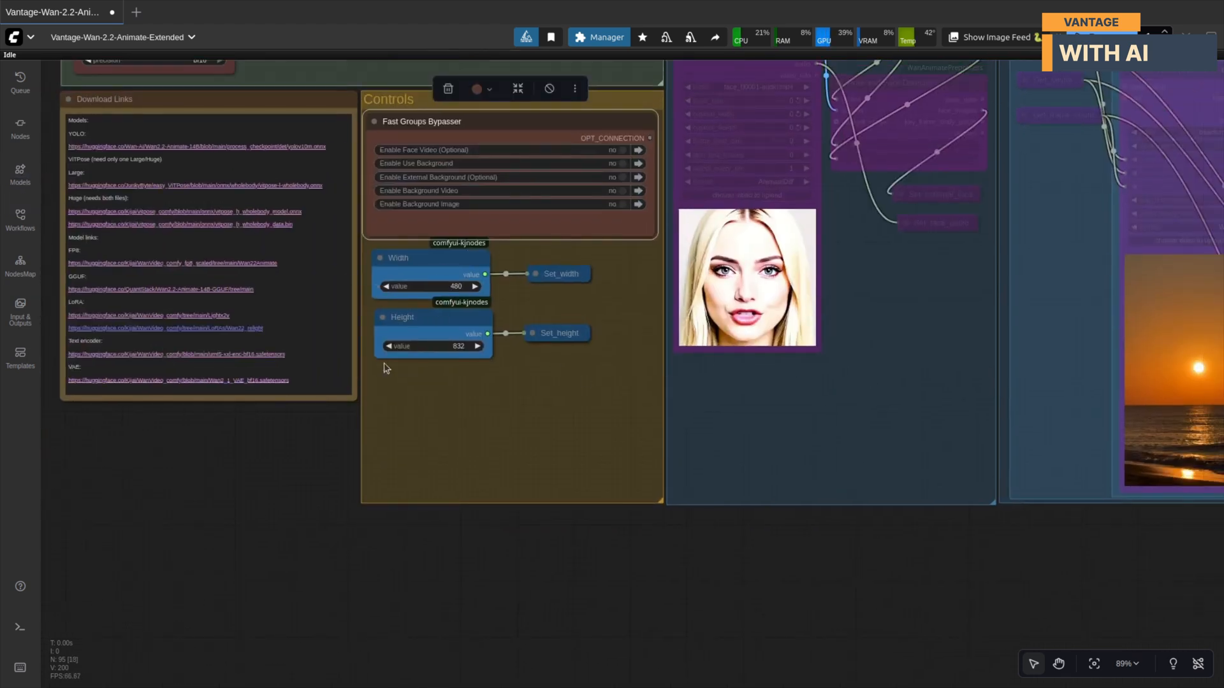
mouse_move(447, 347)
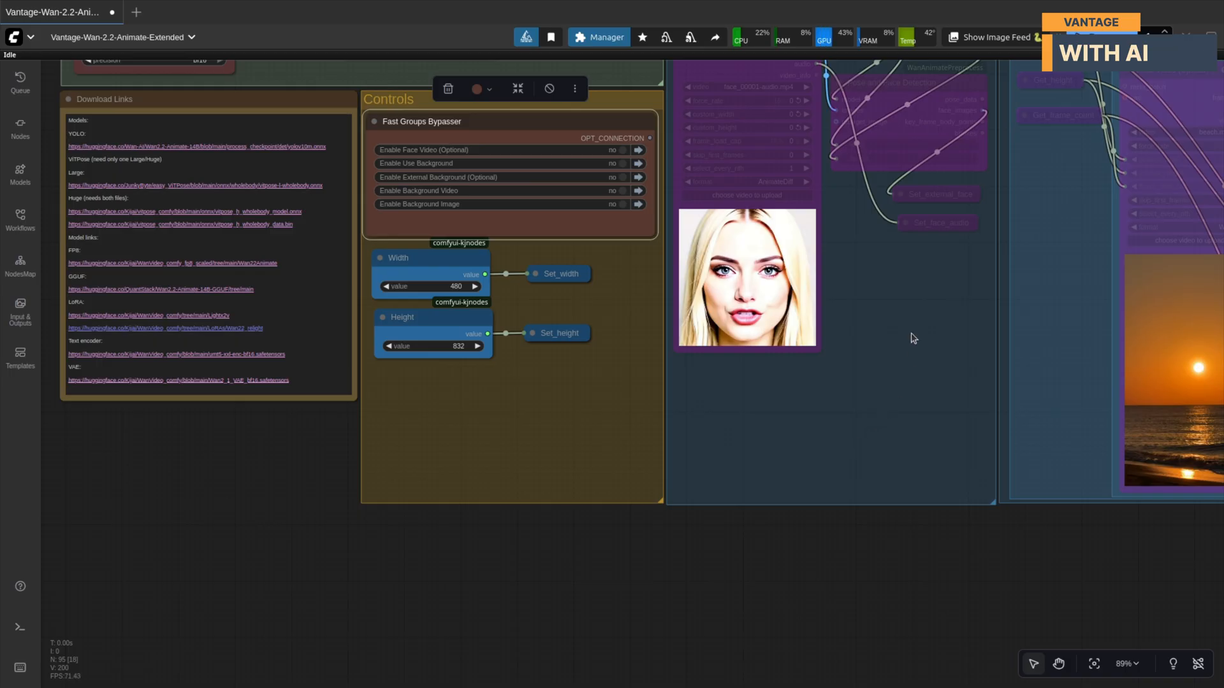
mouse_move(921, 321)
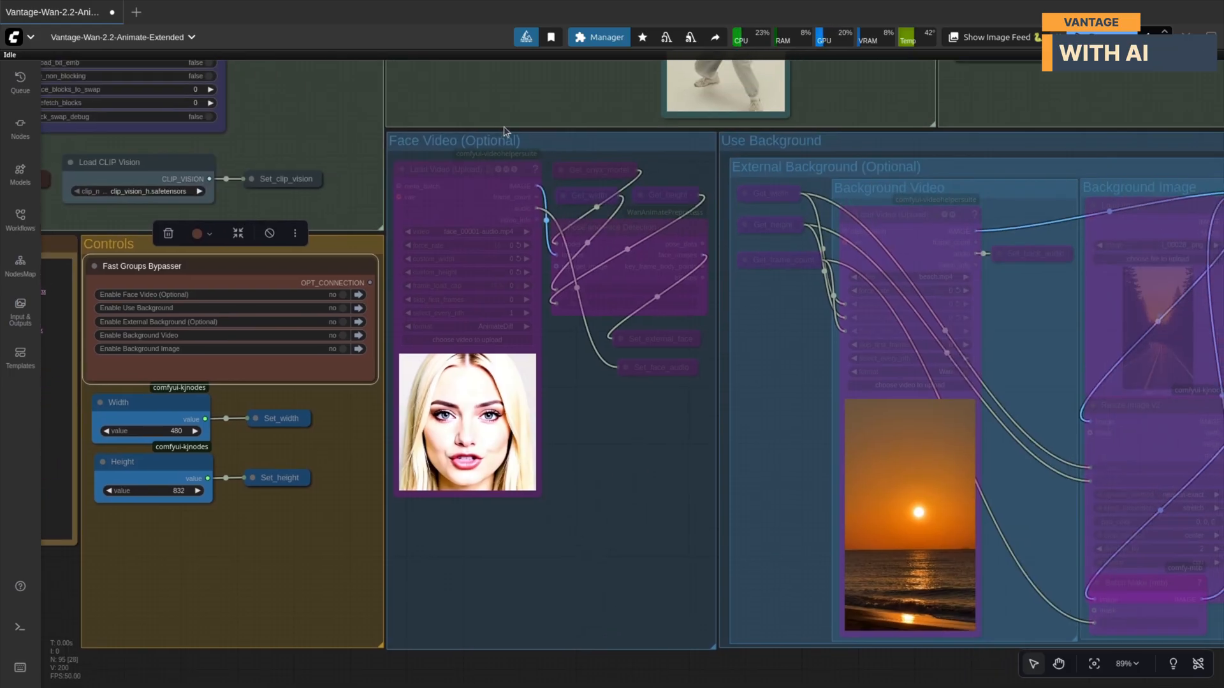
mouse_move(600, 432)
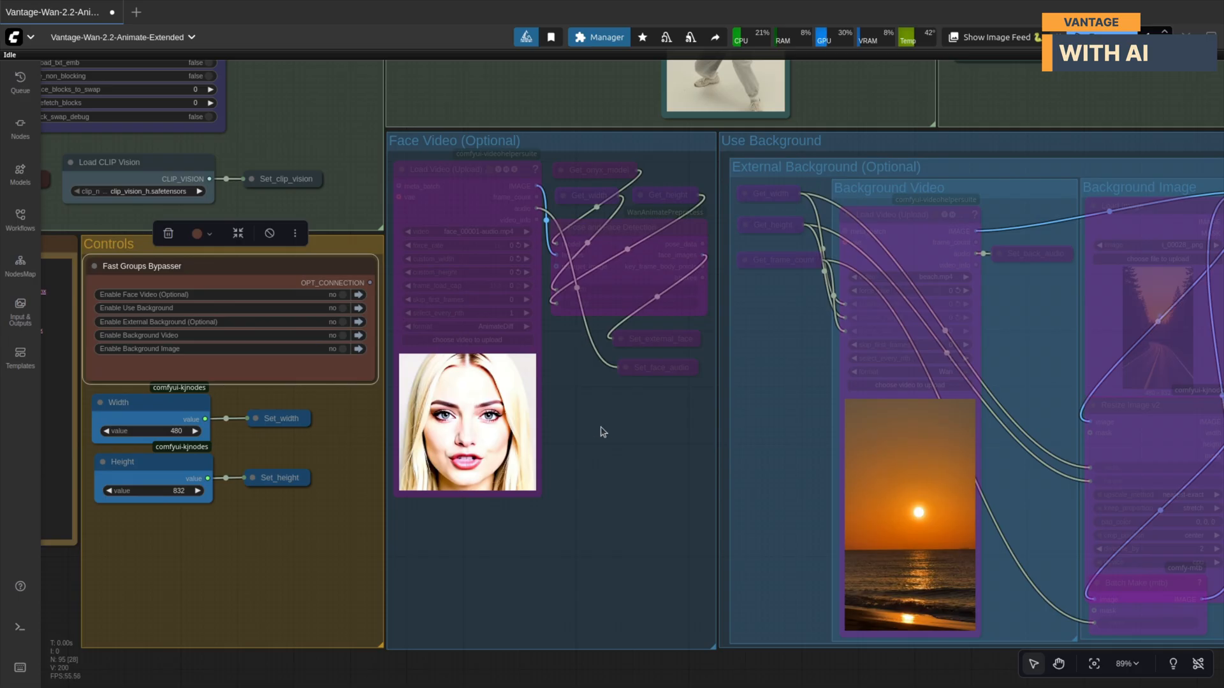
left_click(337, 295)
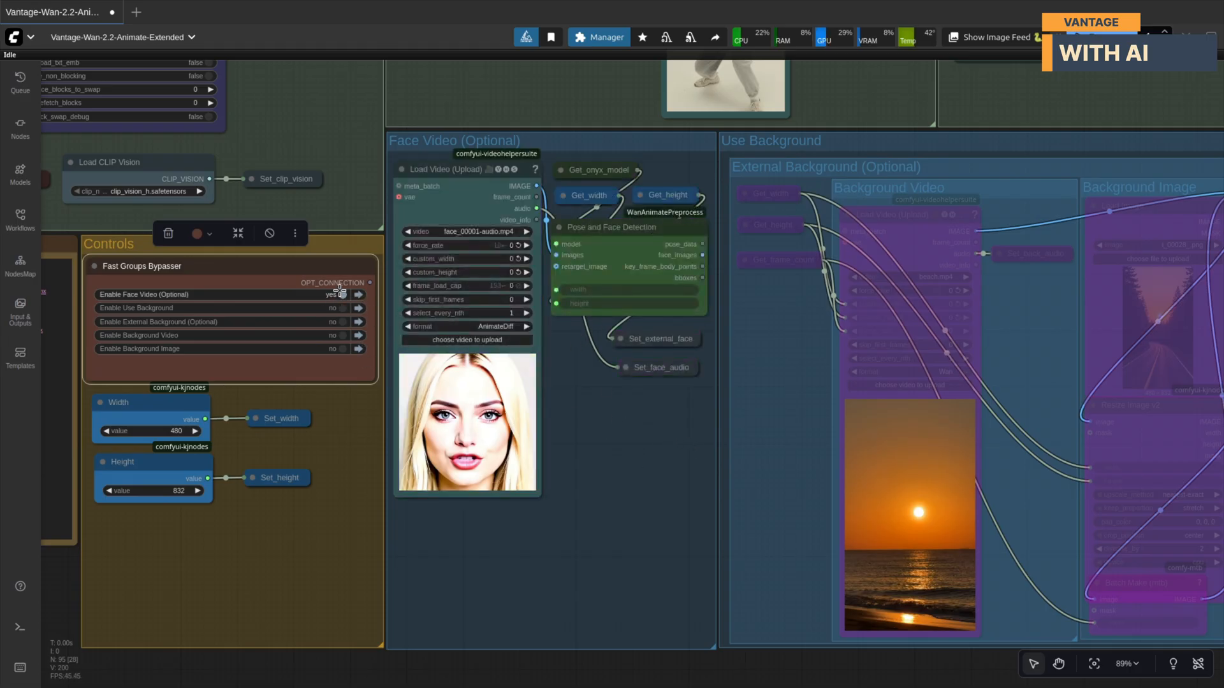
left_click(336, 294)
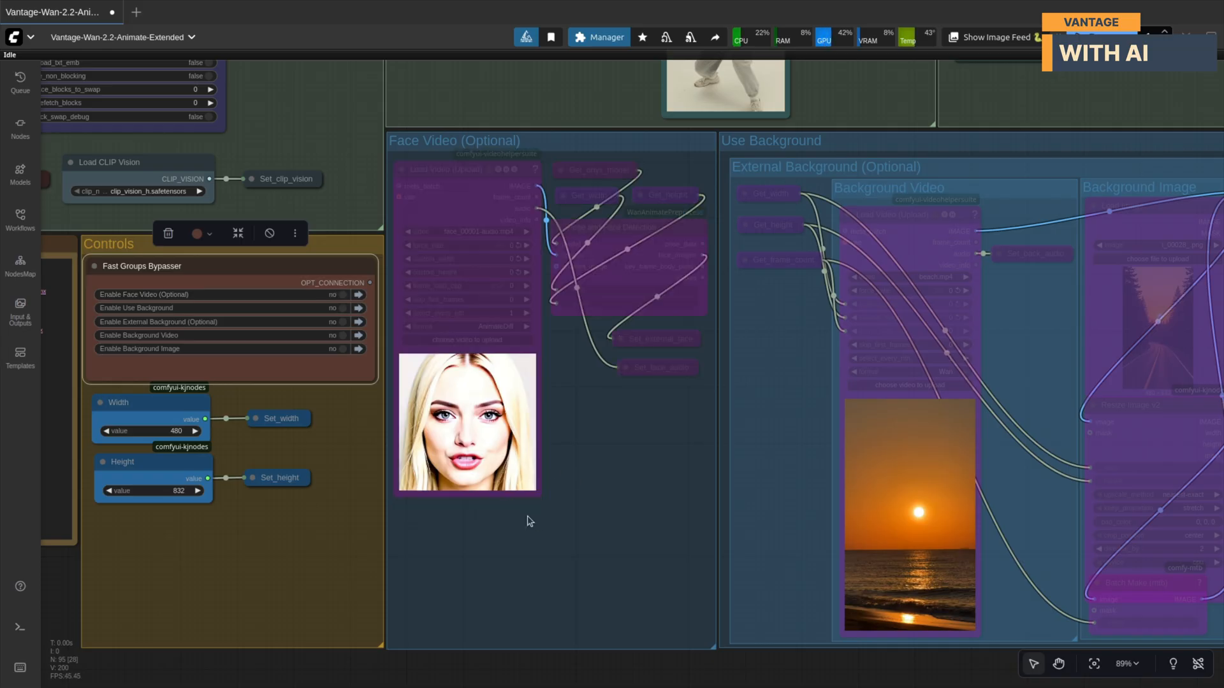
mouse_move(588, 538)
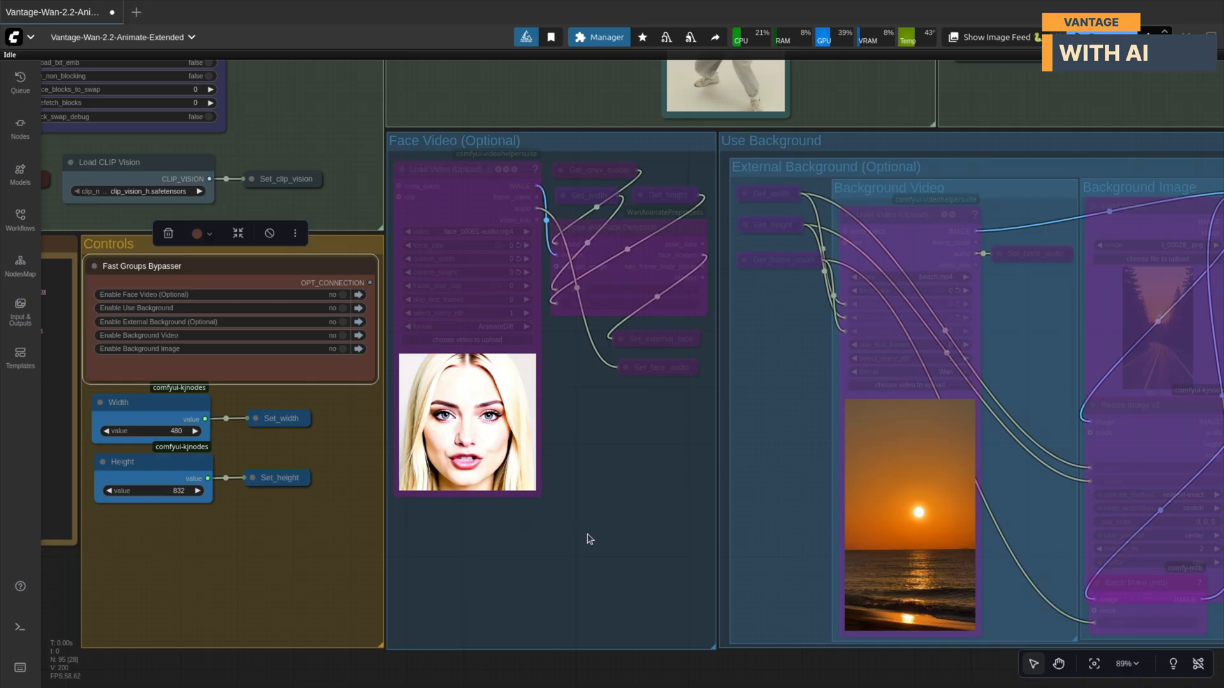
mouse_move(603, 532)
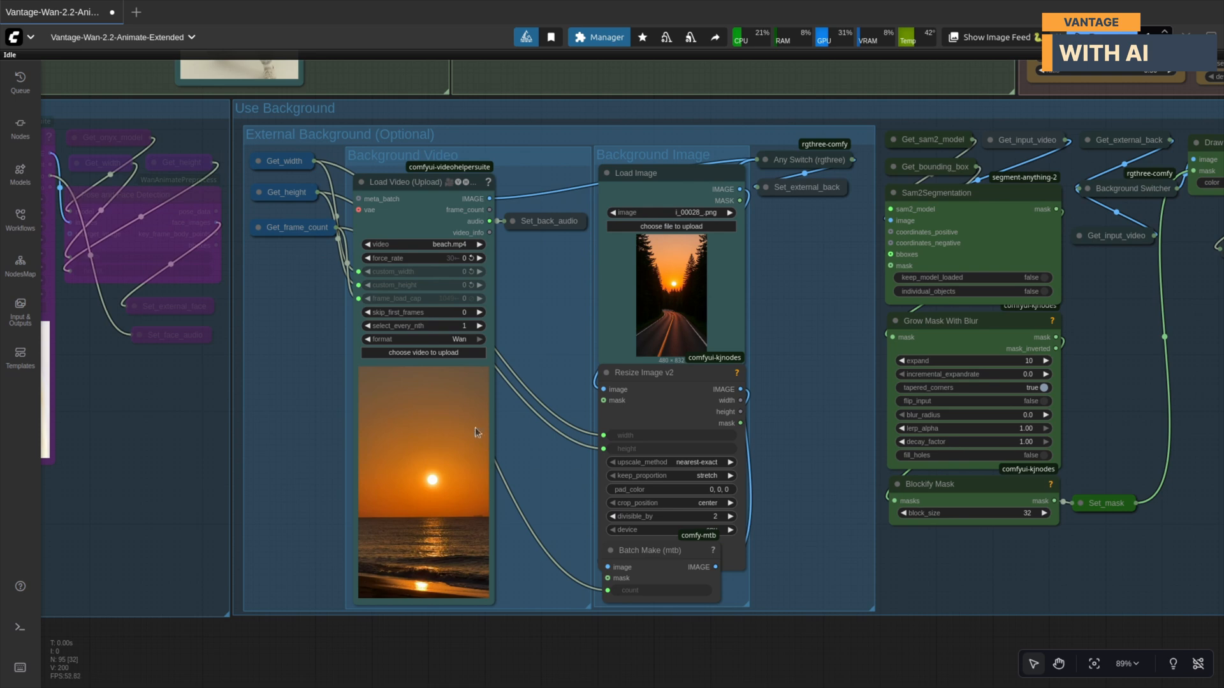
mouse_move(1108, 476)
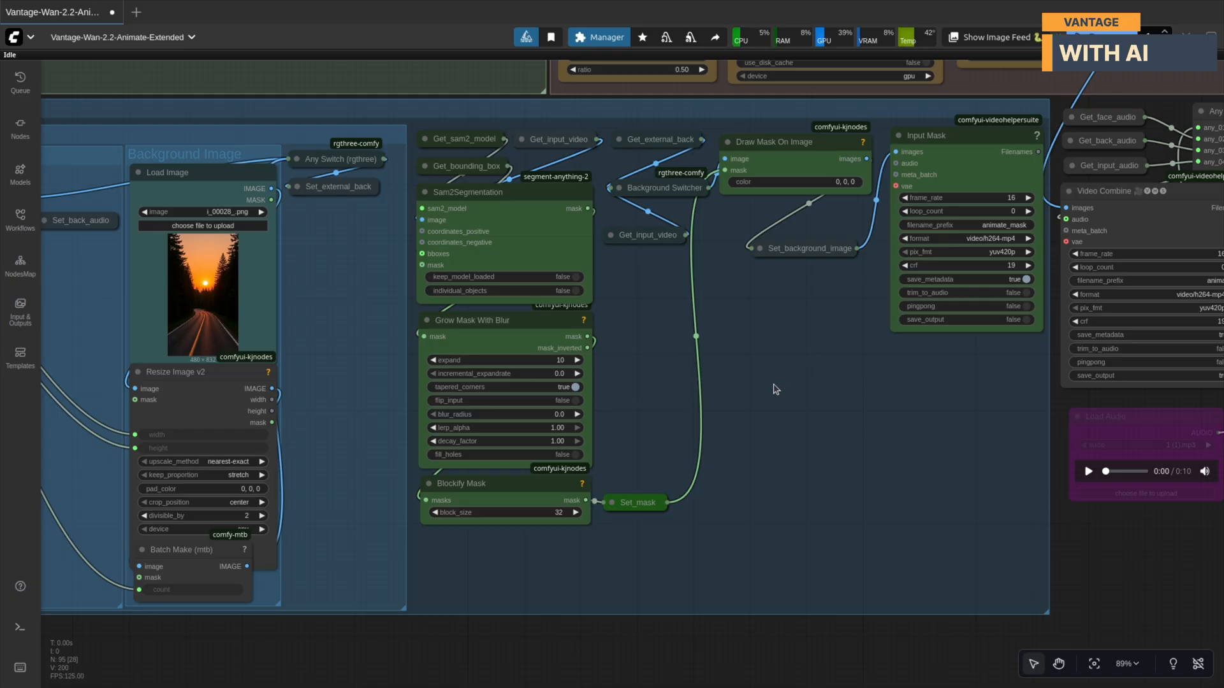
mouse_move(797, 379)
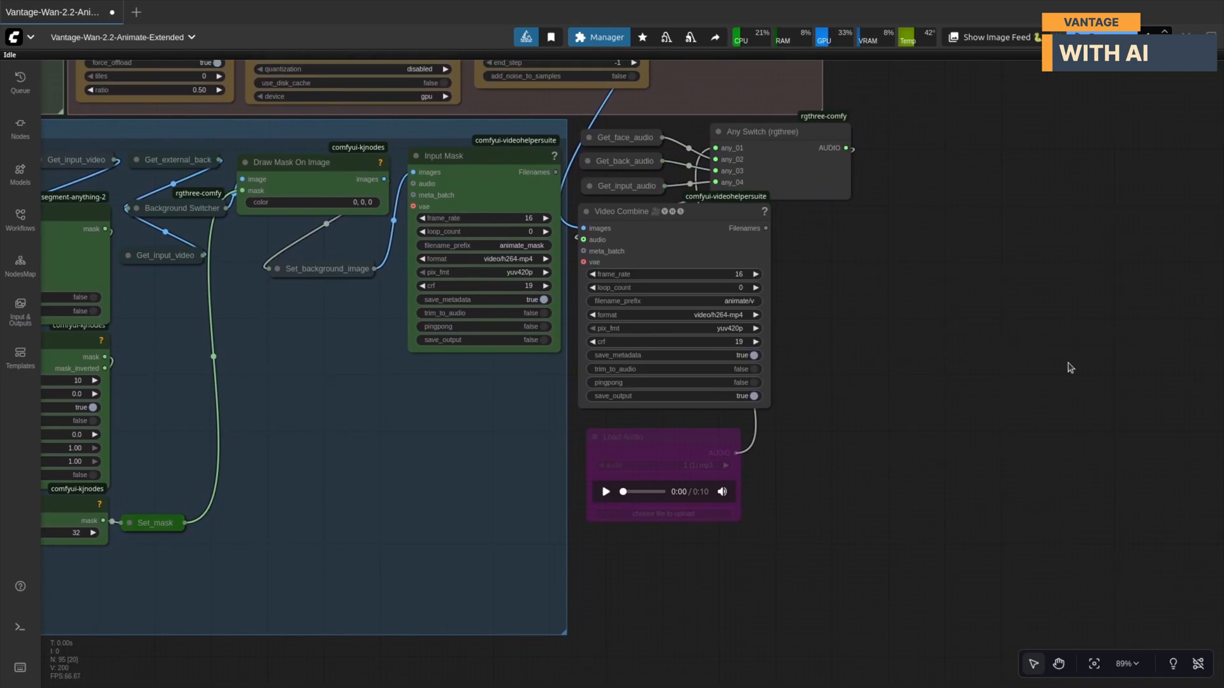
mouse_move(1010, 408)
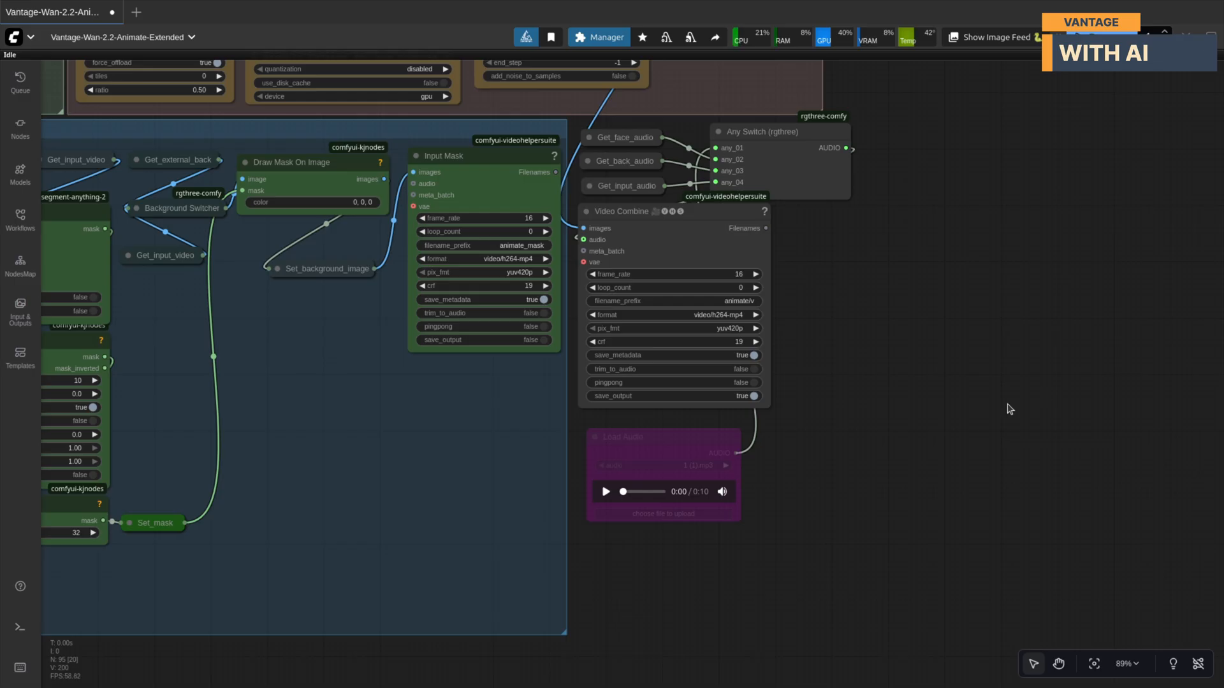
mouse_move(842, 241)
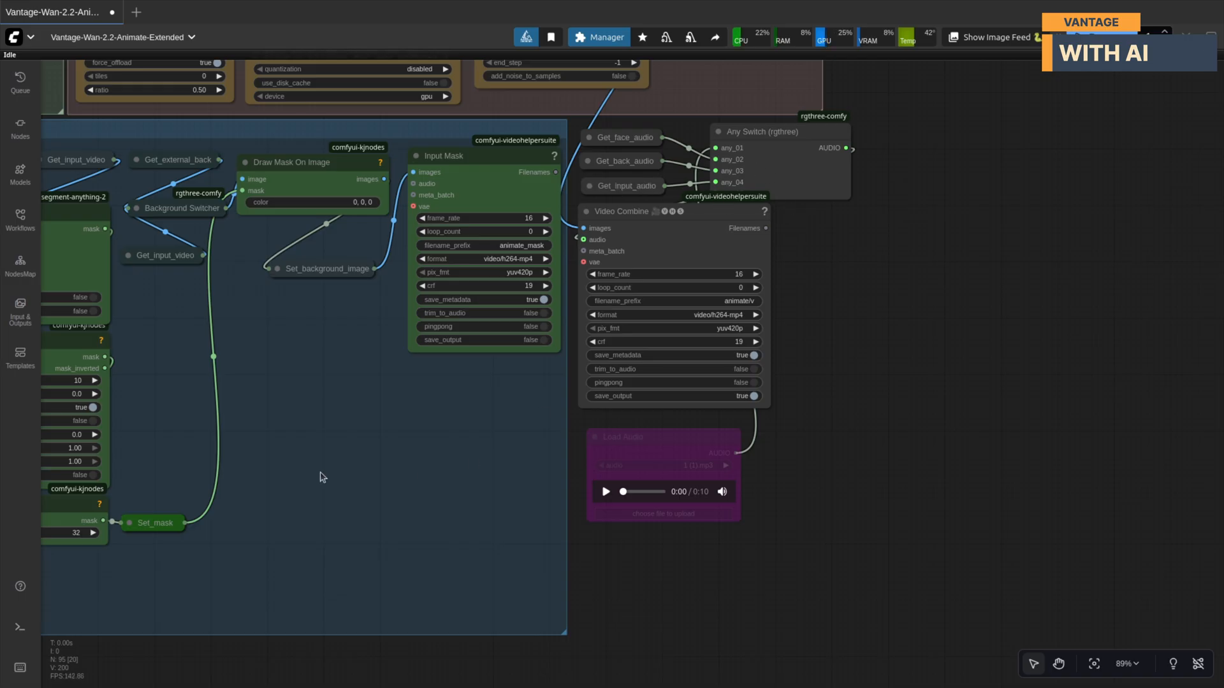
mouse_move(333, 500)
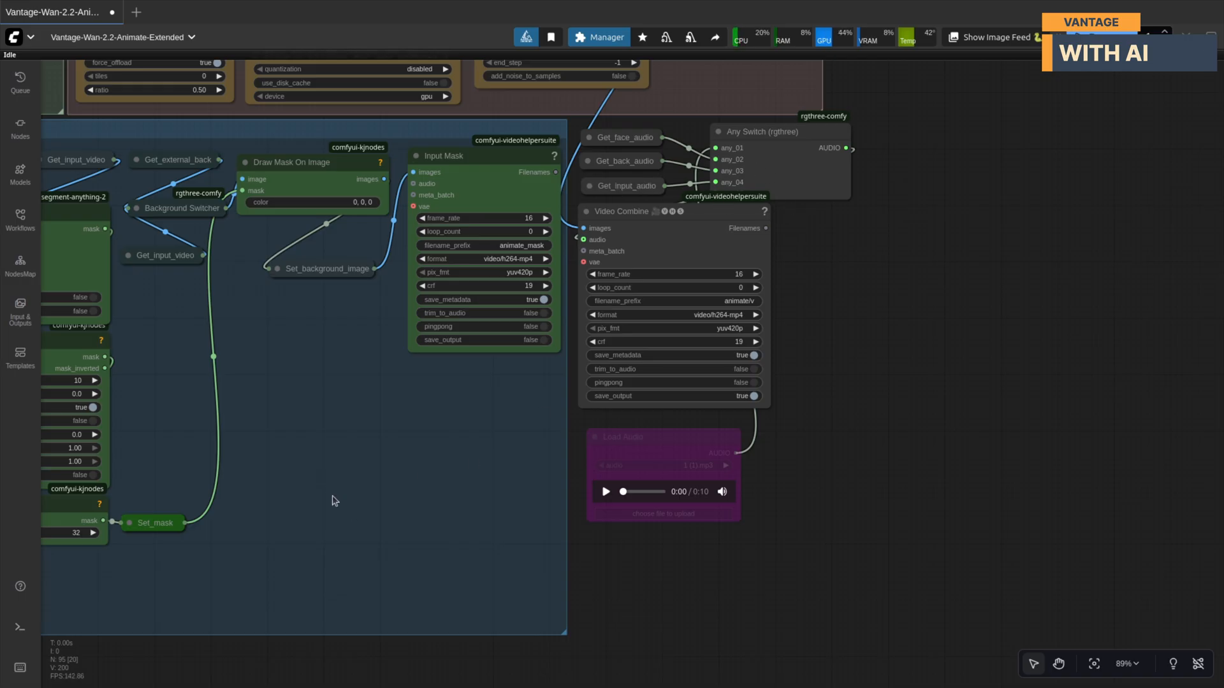
mouse_move(280, 455)
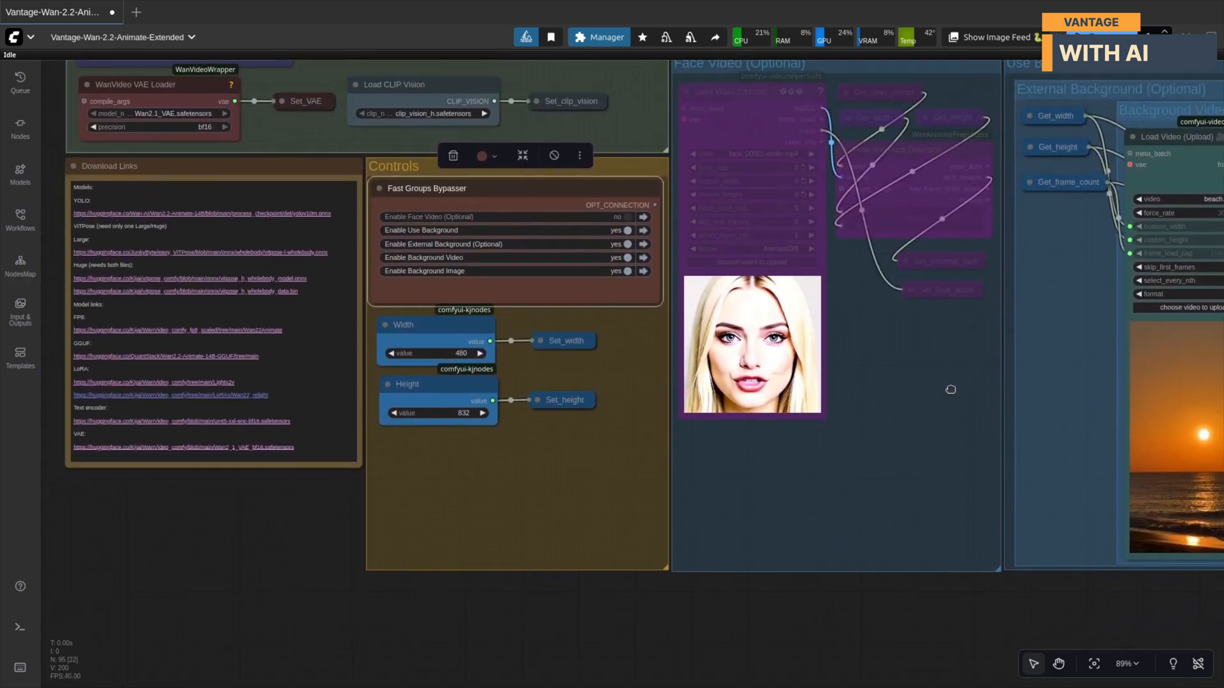
left_click(625, 229)
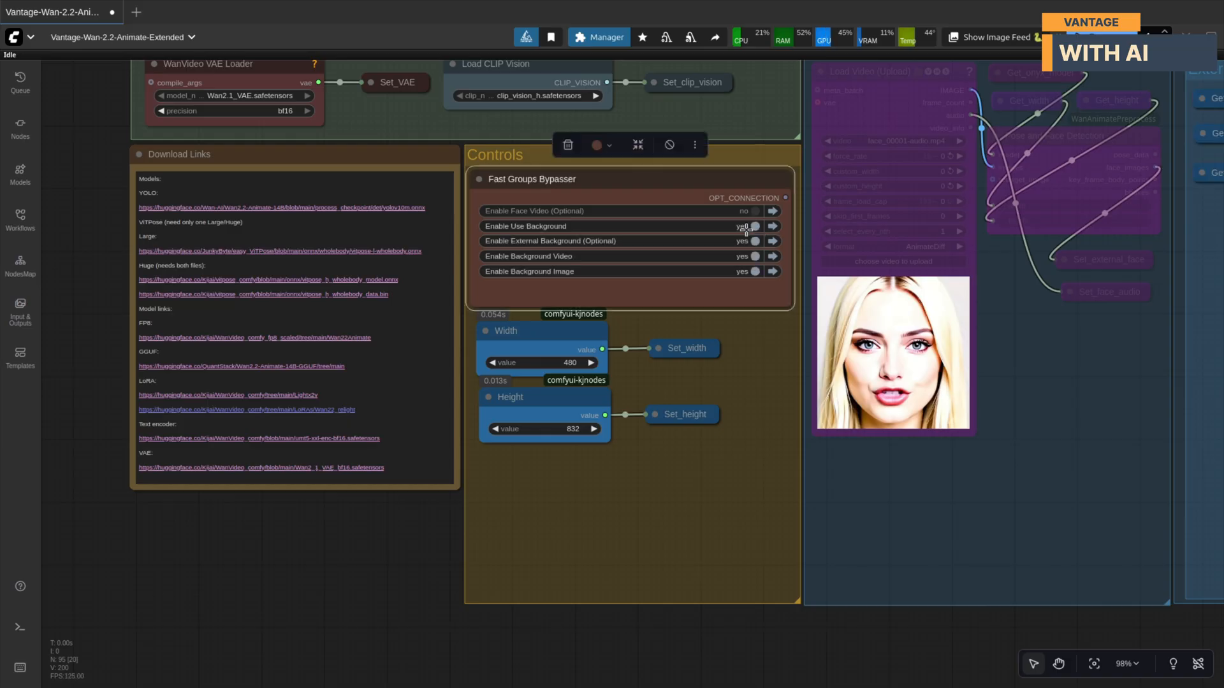
- Toggle the Use Background group in Fast Groups Bypasser and move down to the background controls
left_click(754, 241)
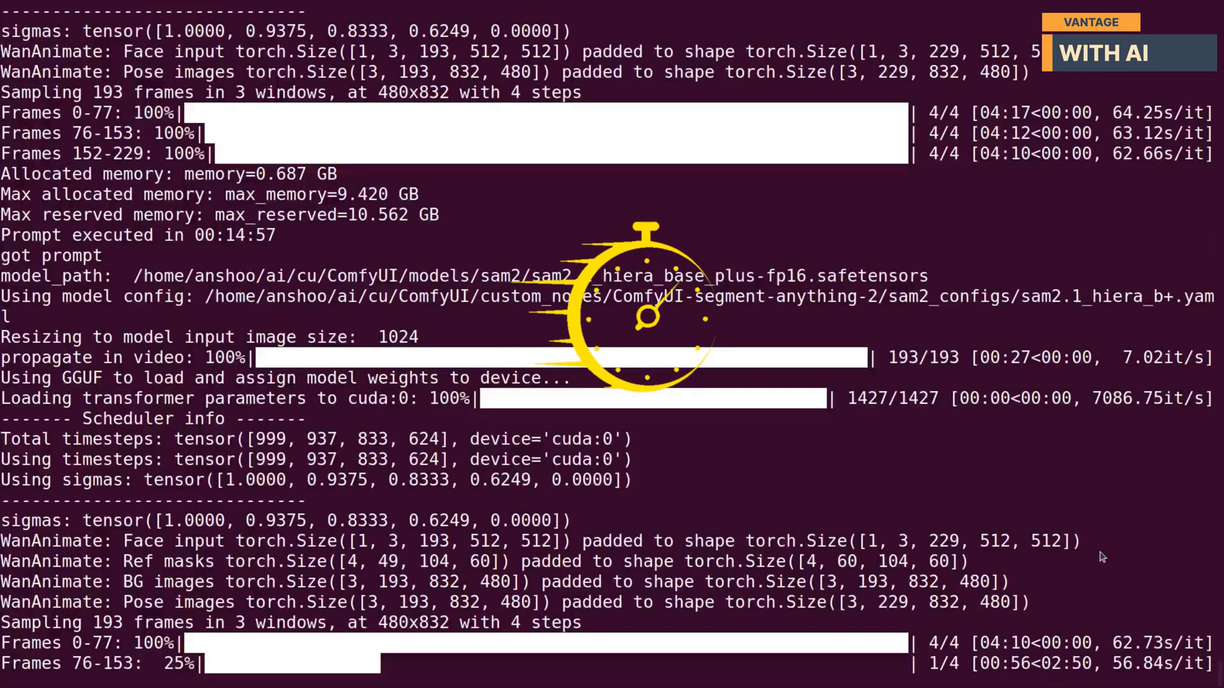
scroll("down", 3)
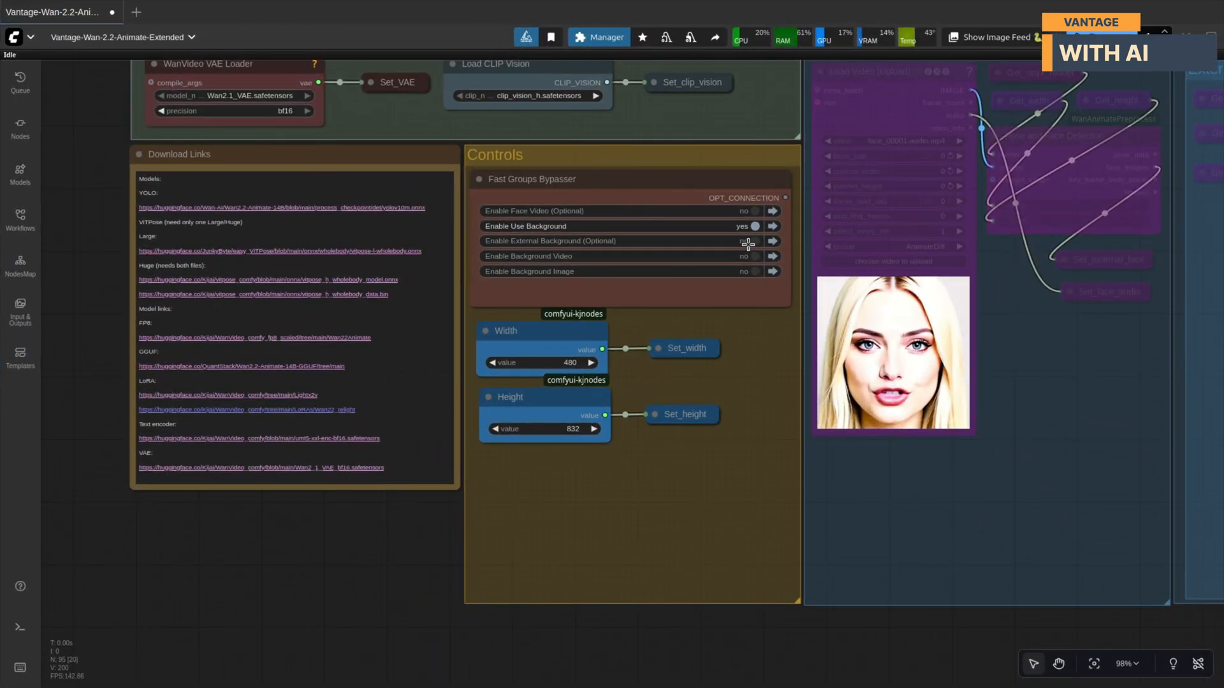
- Set Enable External Background (Optional) to yes in Fast Groups Bypasser
left_click(752, 241)
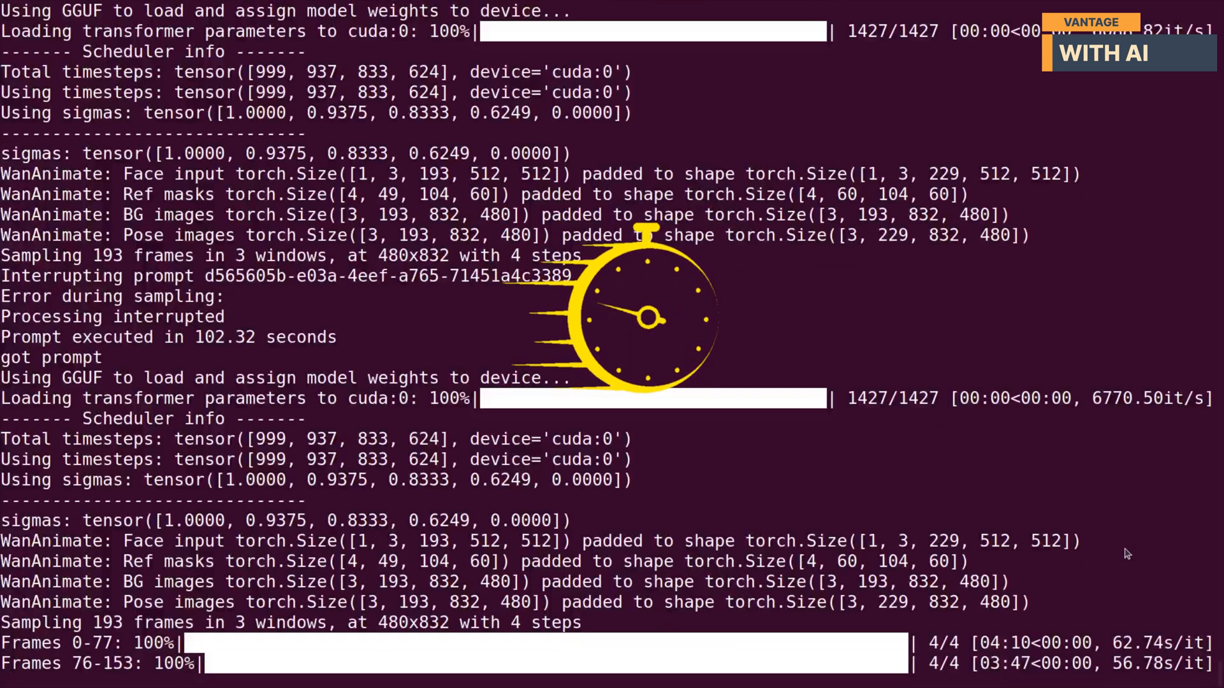
- Move down the canvas to follow the fresh generation's sampling progress
scroll("down", 3)
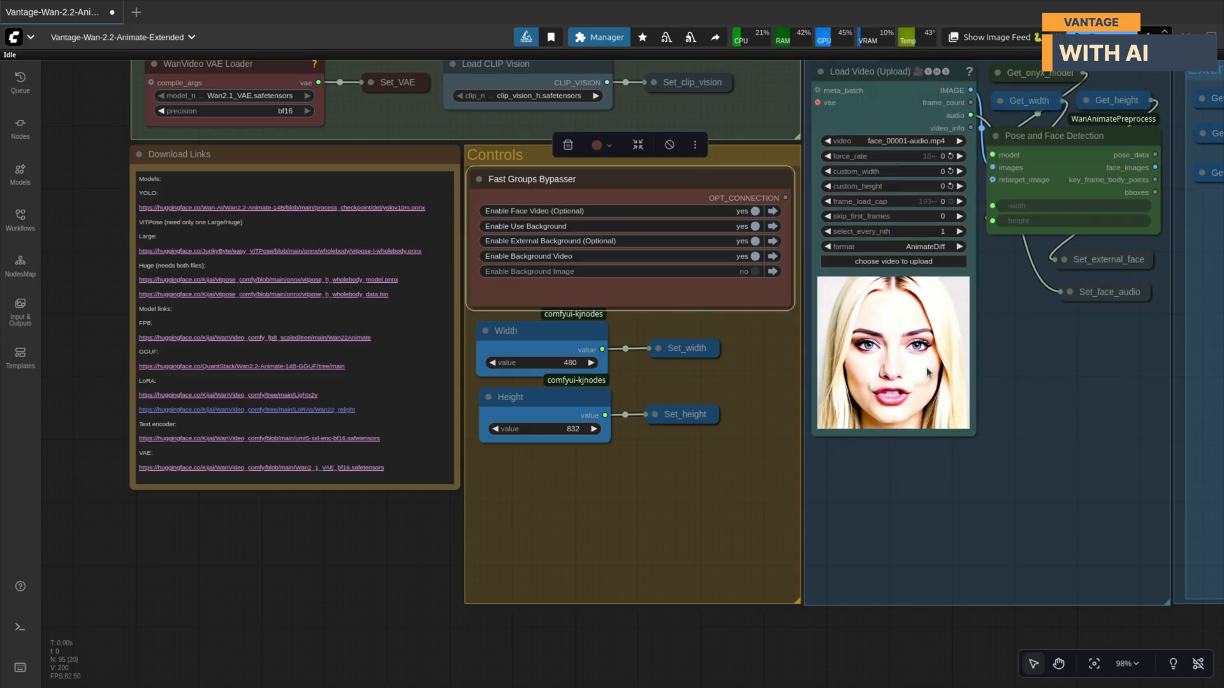
- Enlarge the face reference video preview from the Face Video Load Video node
left_click(892, 351)
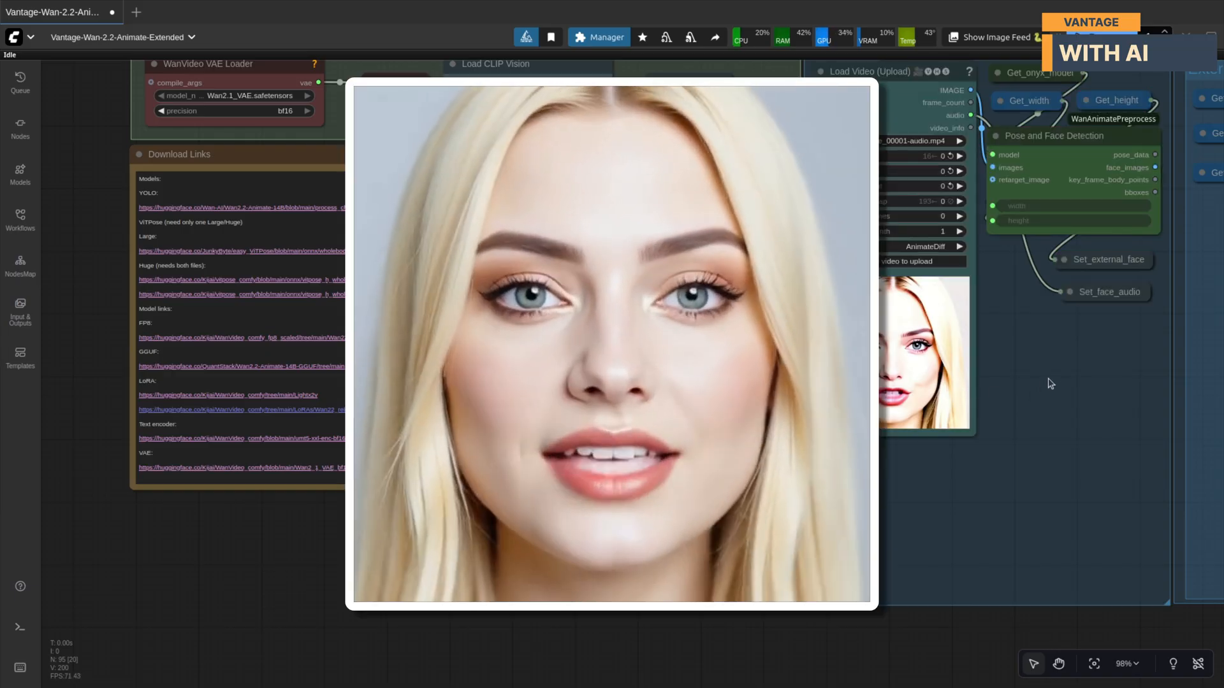